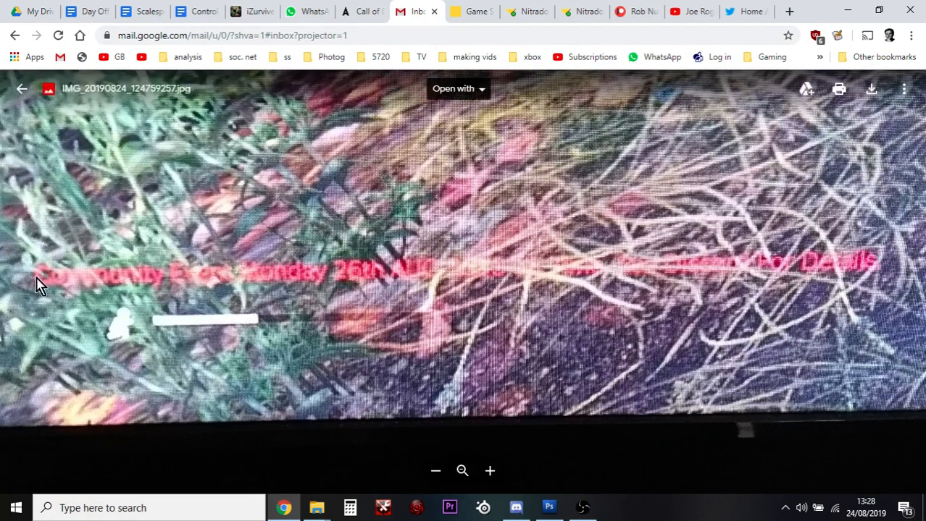
mouse_move(519, 298)
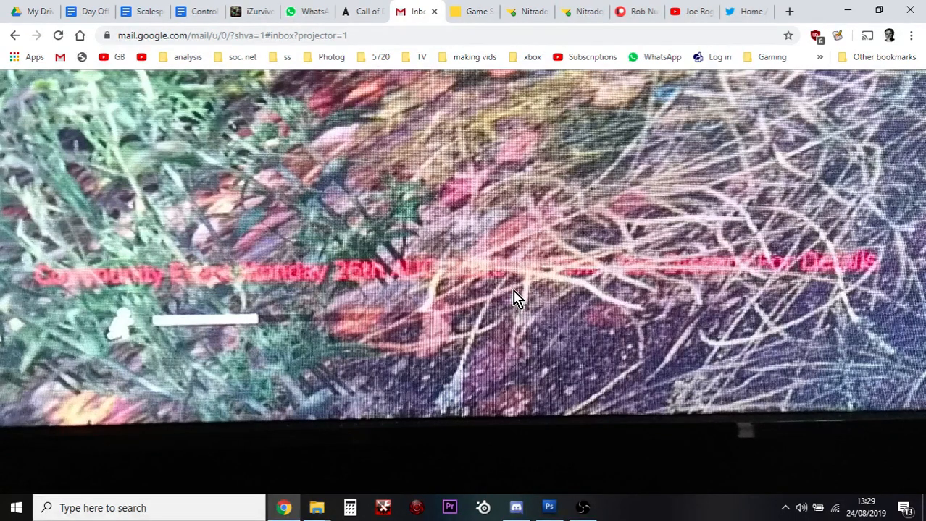
Switch from the Gmail photo preview to the Nitrado services page listing the DayZ server
click(472, 12)
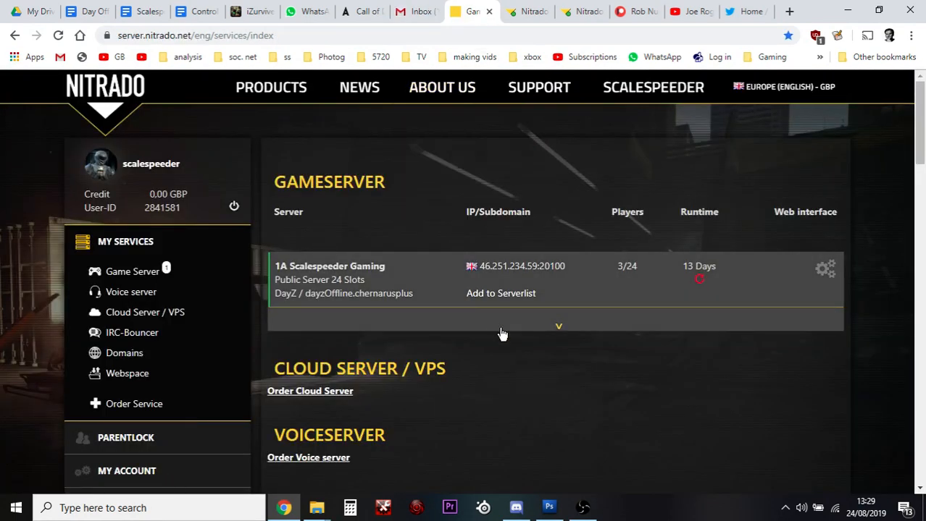
mouse_move(596, 316)
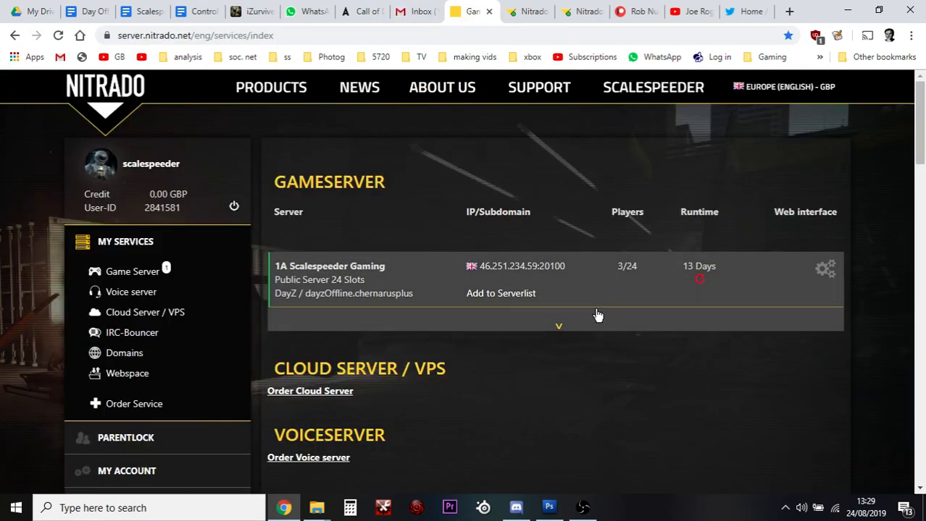
mouse_move(388, 252)
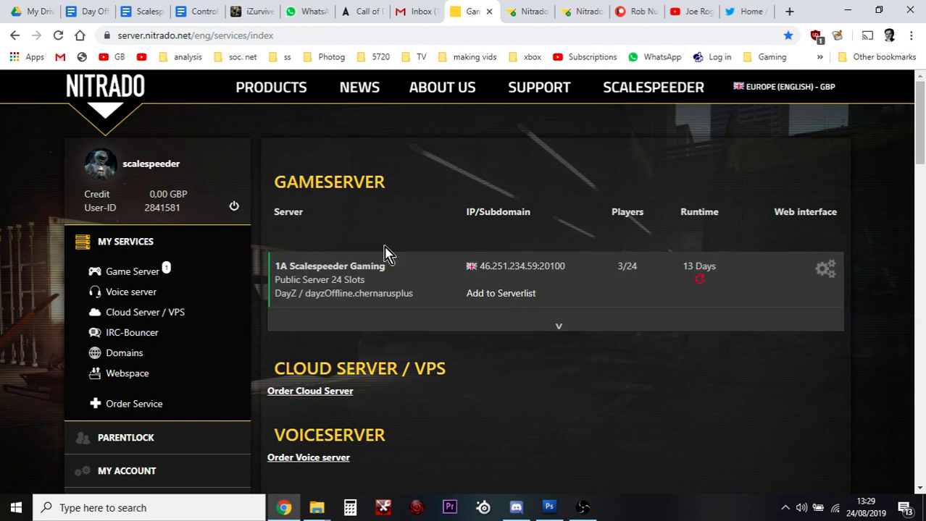
mouse_move(521, 282)
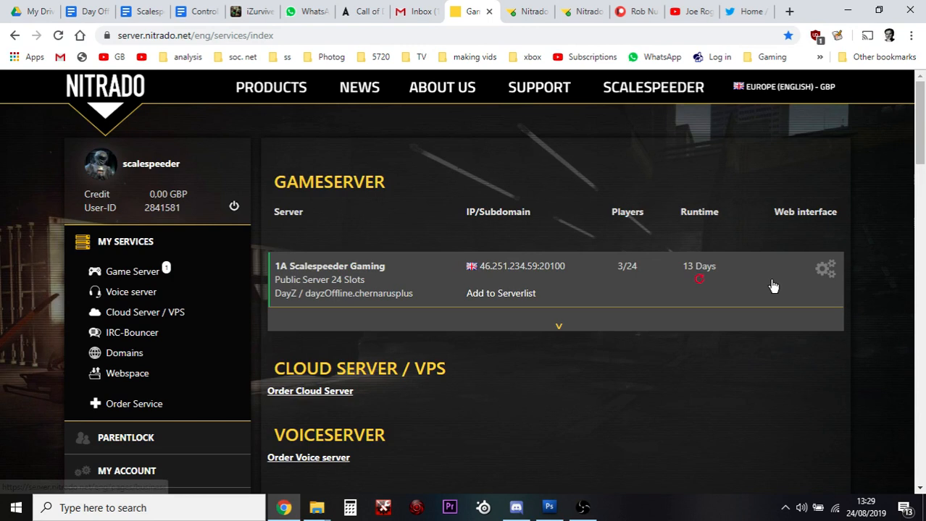
mouse_move(825, 269)
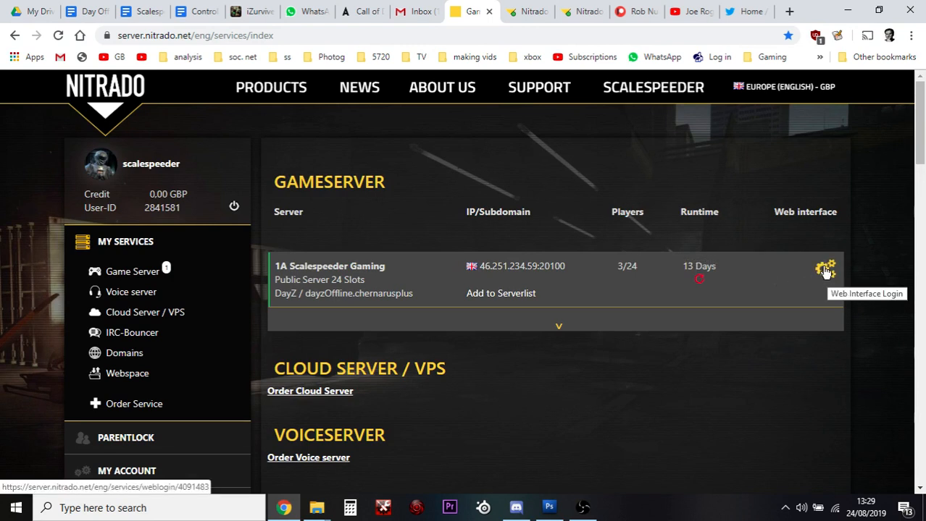
mouse_move(825, 272)
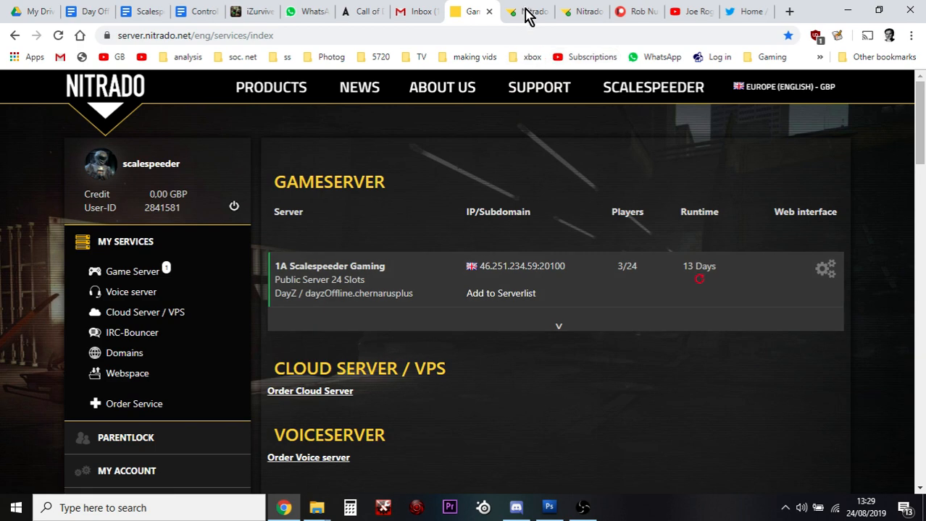
Switch to the DayZ server's web interface status page
click(825, 268)
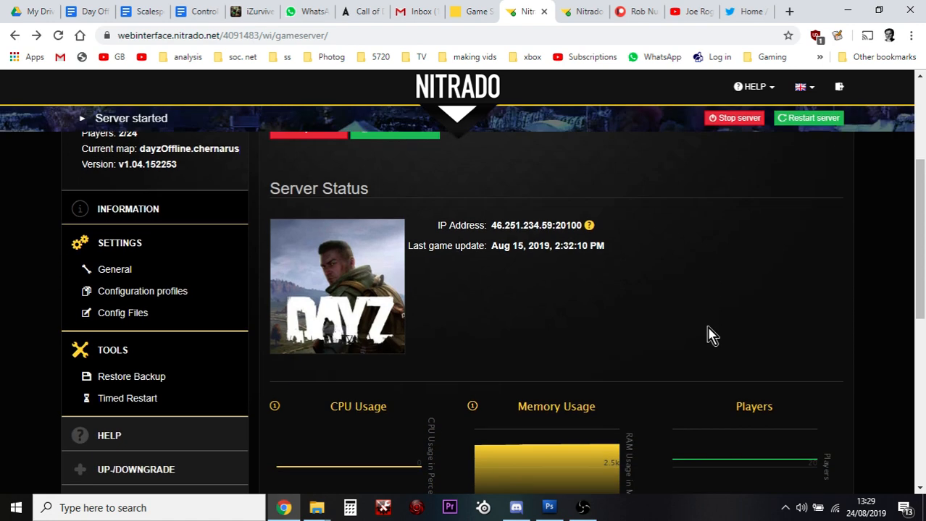
scroll(down, 3)
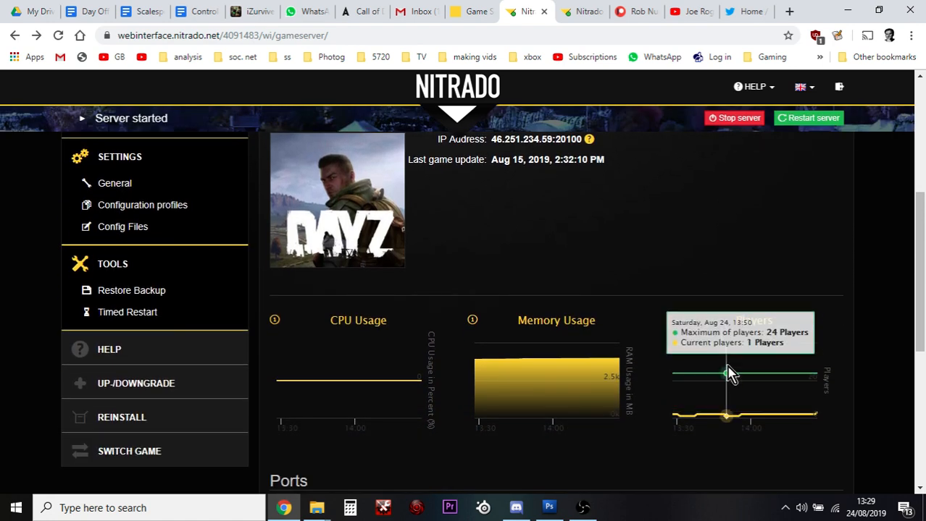
mouse_move(736, 376)
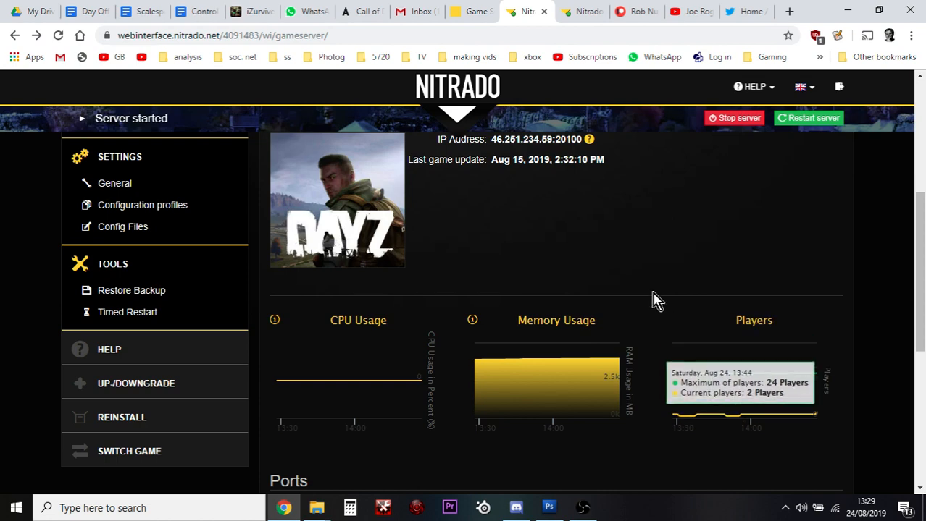
scroll(up, 3)
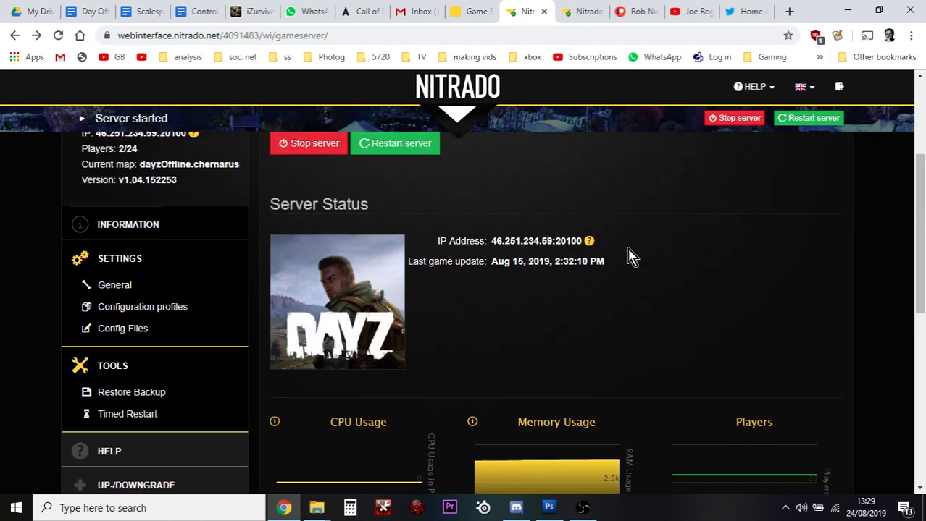
mouse_move(655, 303)
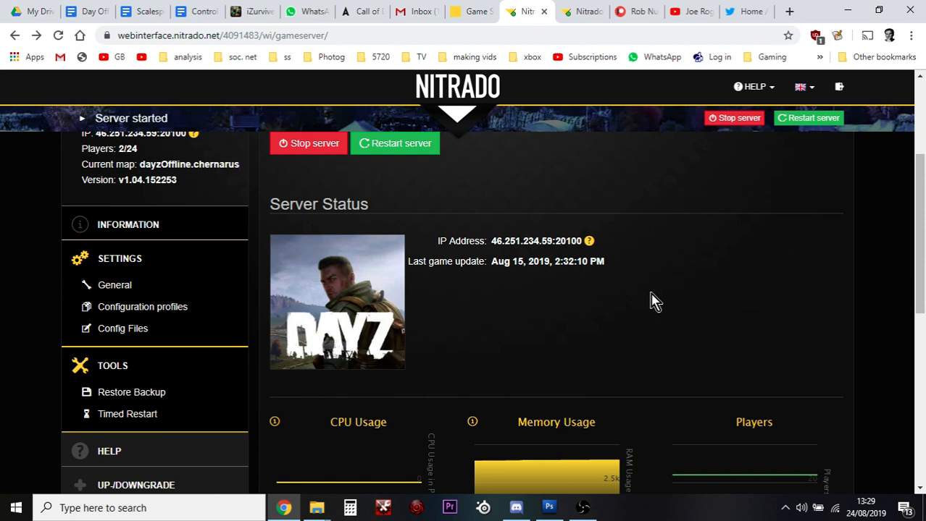
mouse_move(565, 310)
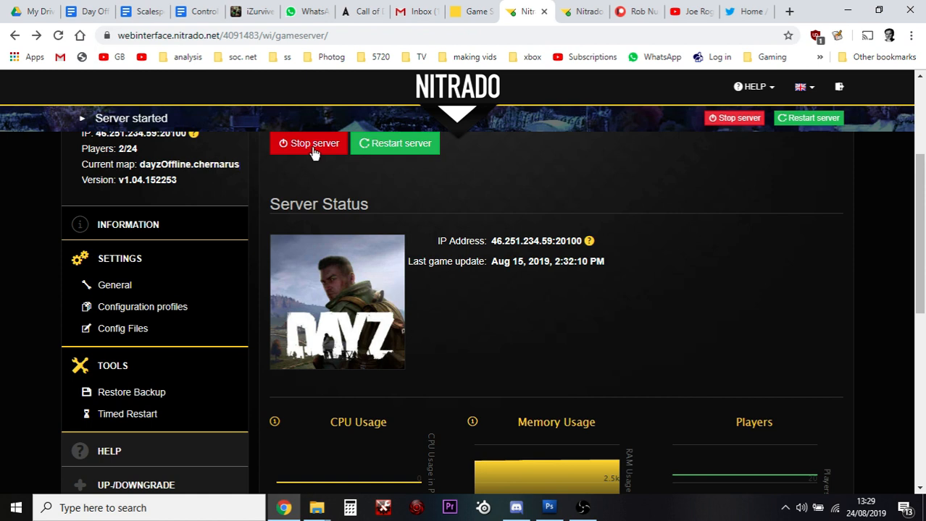
mouse_move(510, 259)
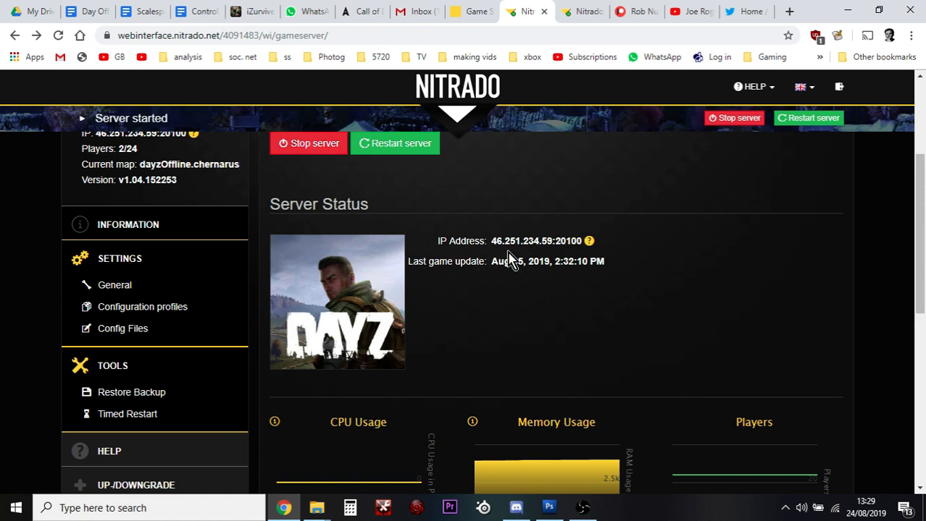
mouse_move(244, 281)
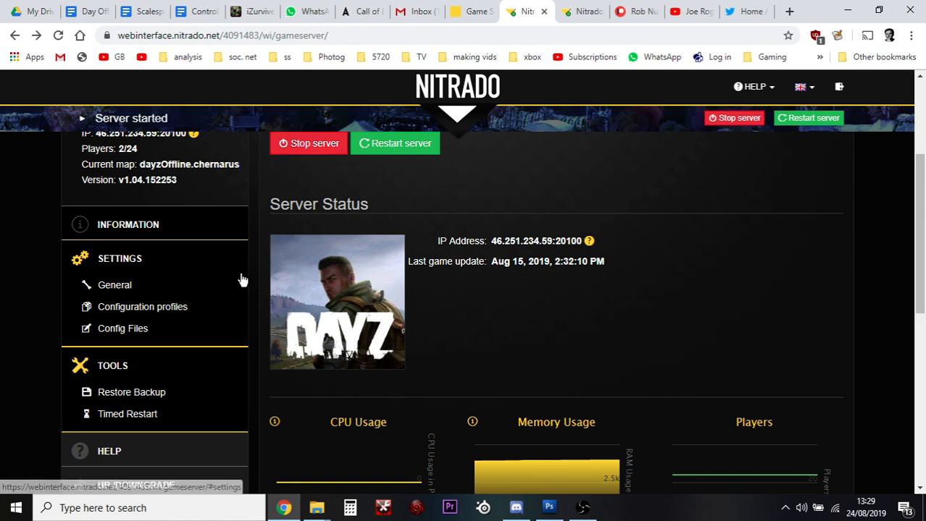
mouse_move(122, 327)
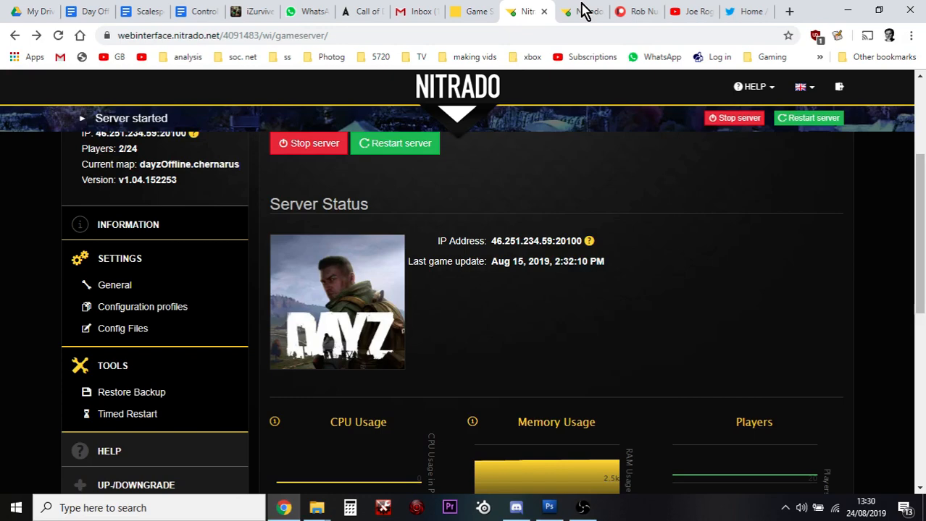
Show the messages.xml file editor and go to the Windows taskbar search to find a program
click(582, 11)
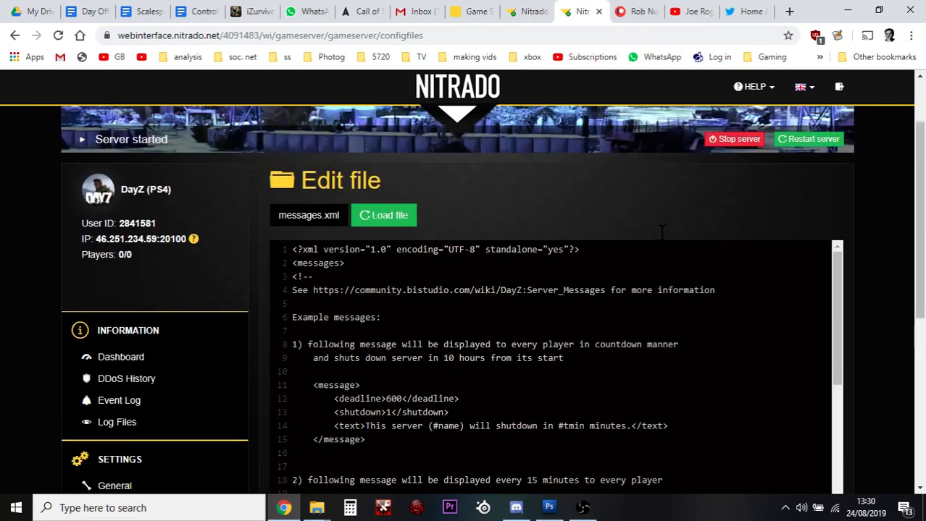
scroll(up, 3)
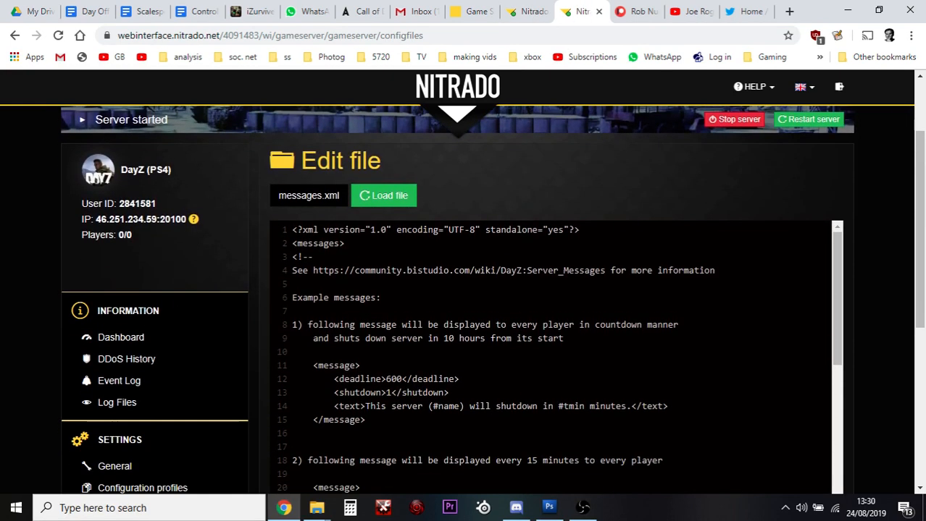
scroll(down, 3)
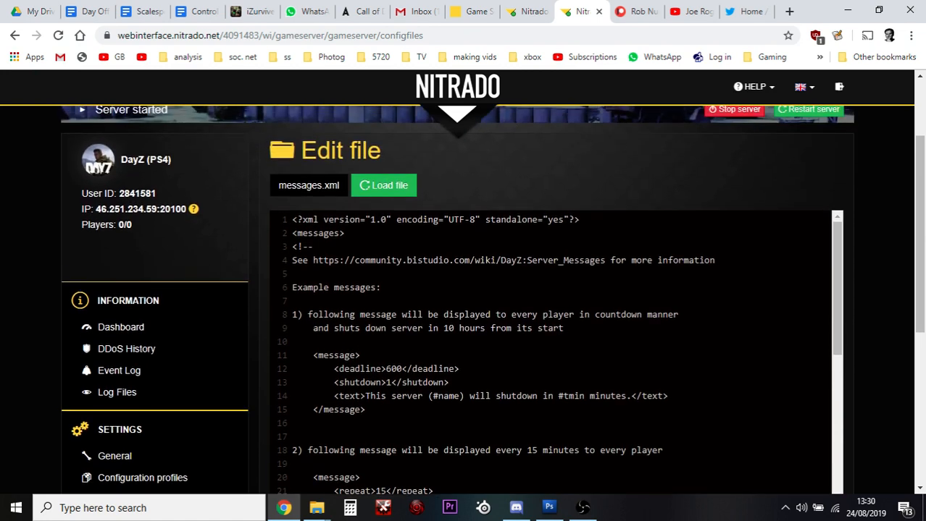
click(145, 507)
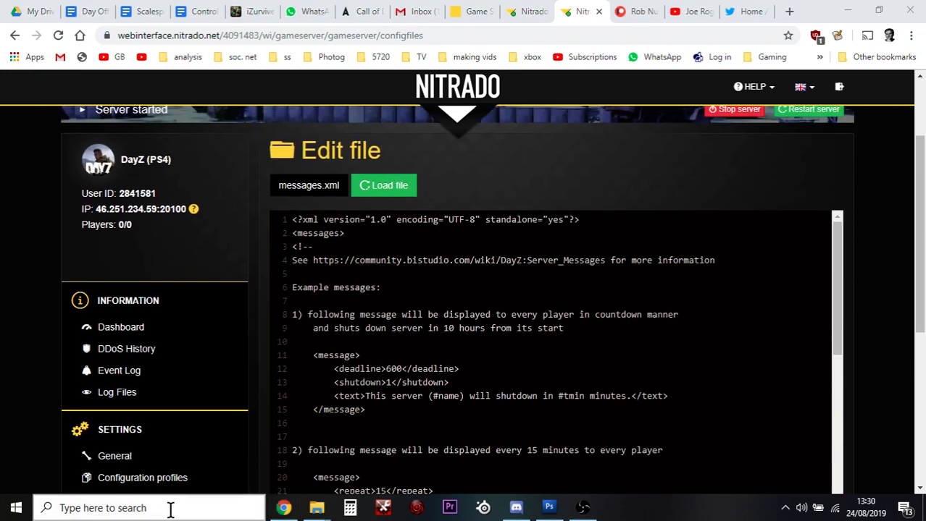
Launch Notepad and paste the copied messages.xml content into it
text(notepad)
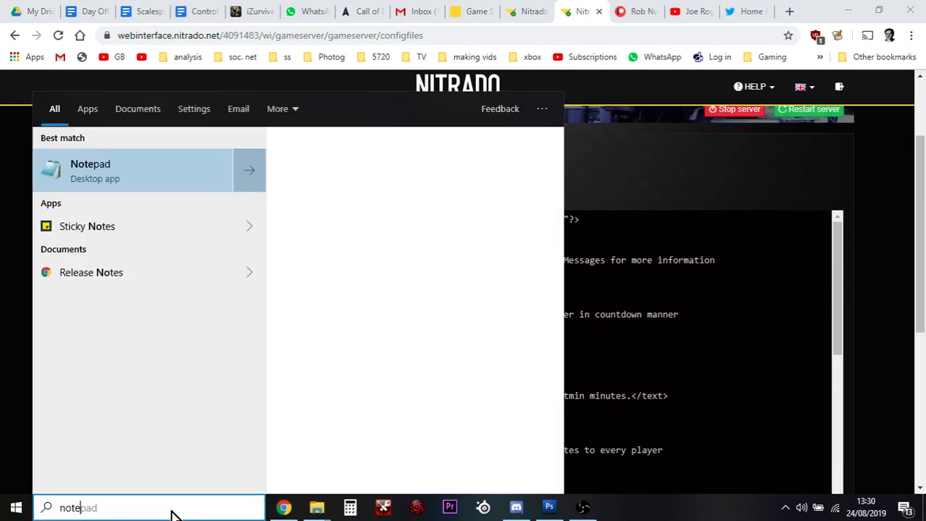
click(133, 171)
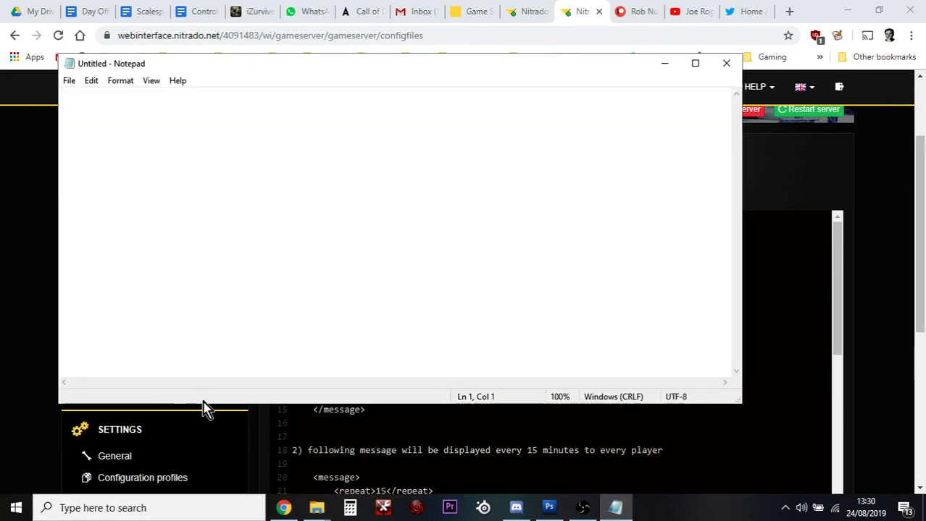
click(724, 64)
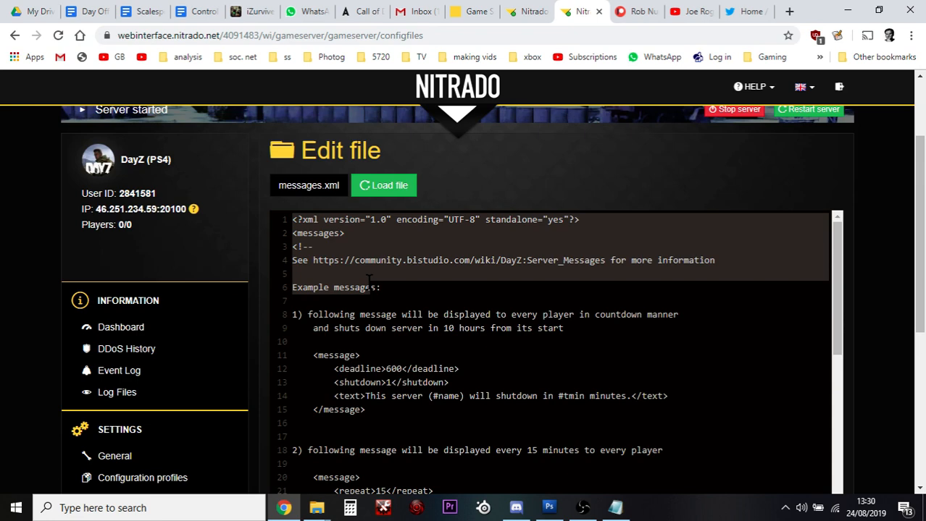
scroll(down, 3)
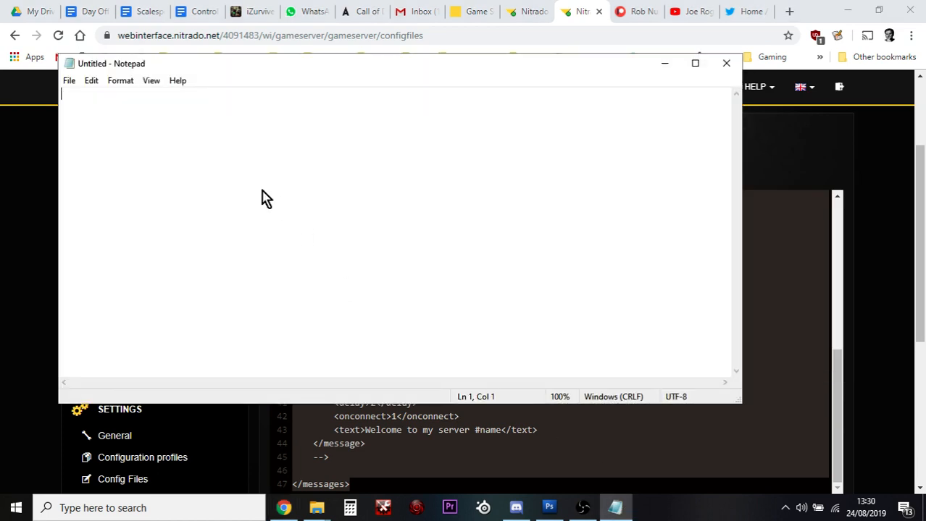
key(ctrl+v)
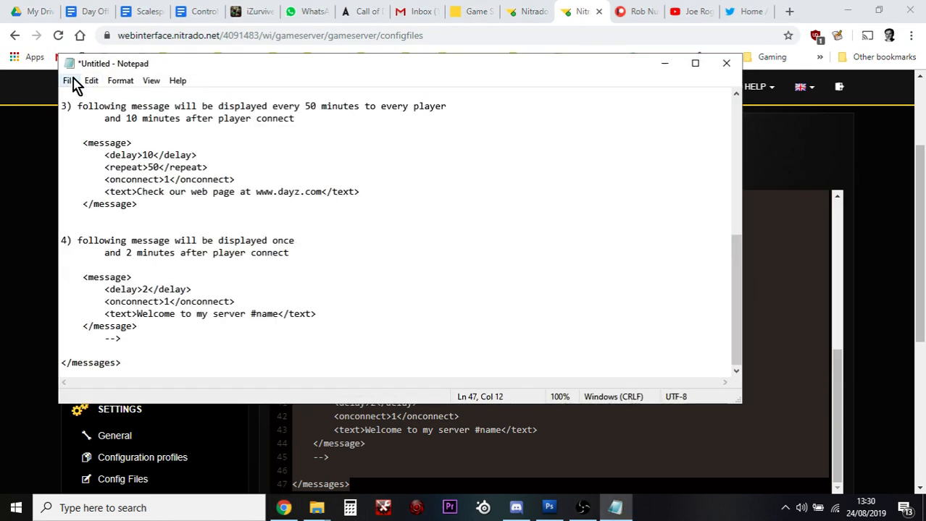
Save the pasted text as 'nitado setting backup' in Downloads
click(68, 81)
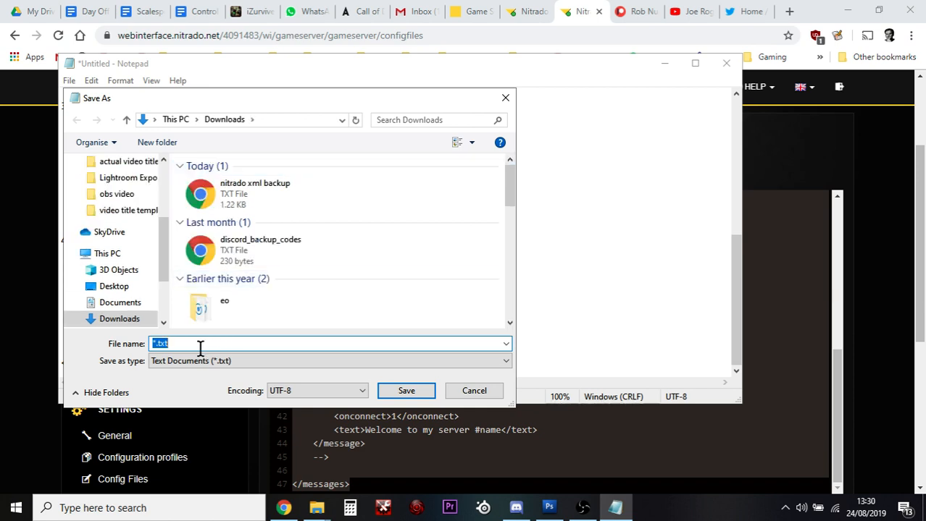
text(nitado setting)
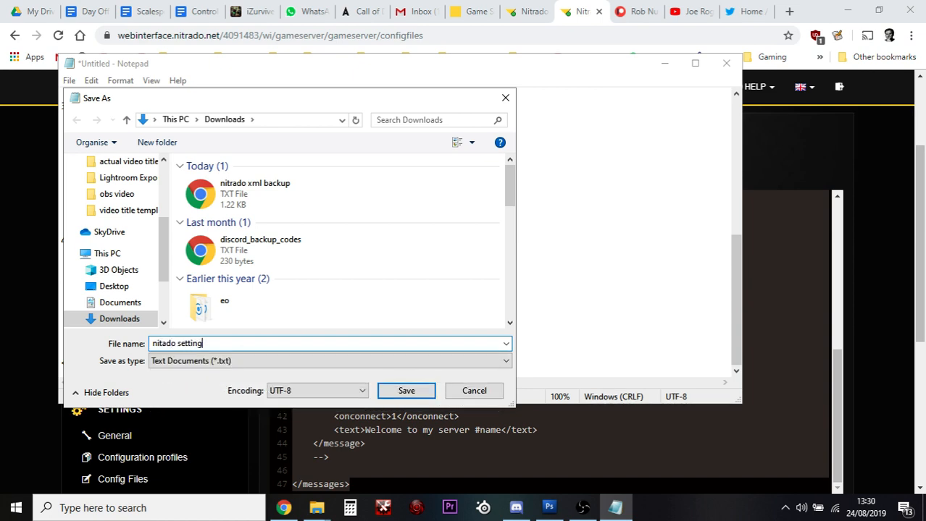
text(backup)
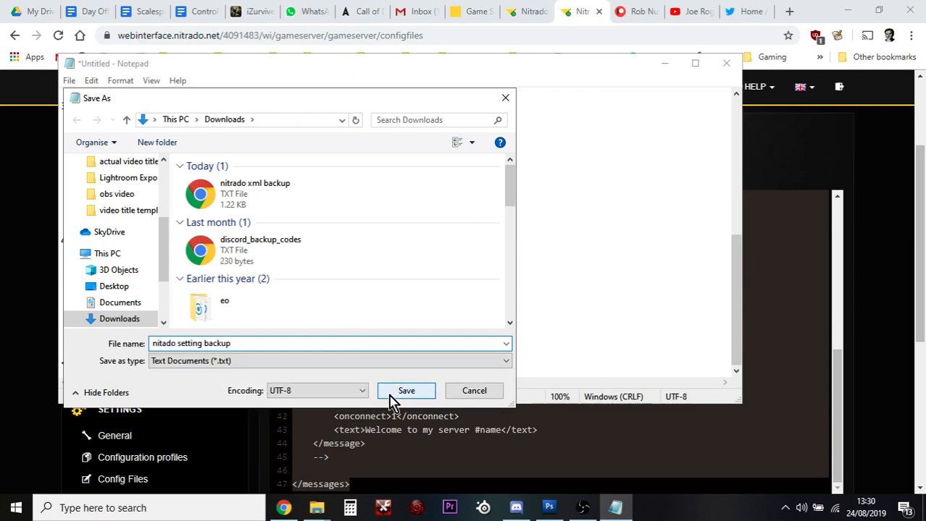
click(405, 391)
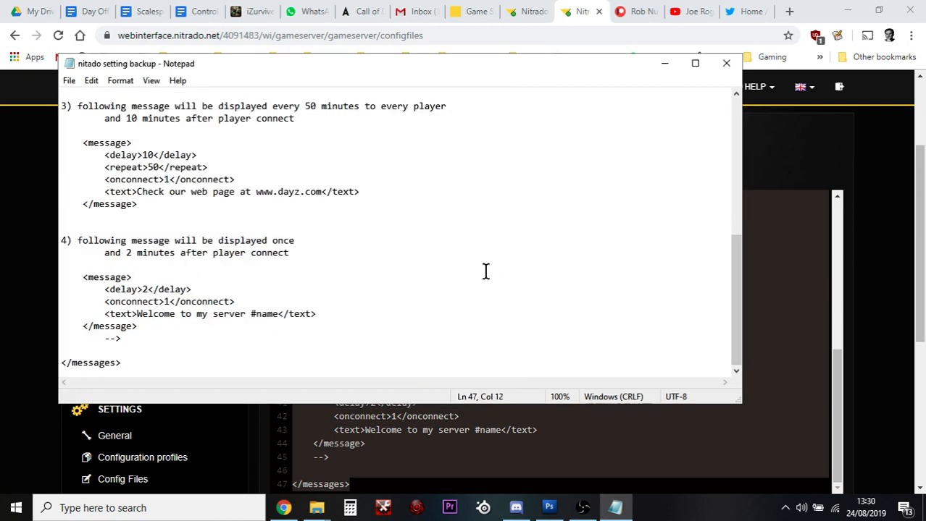
mouse_move(664, 64)
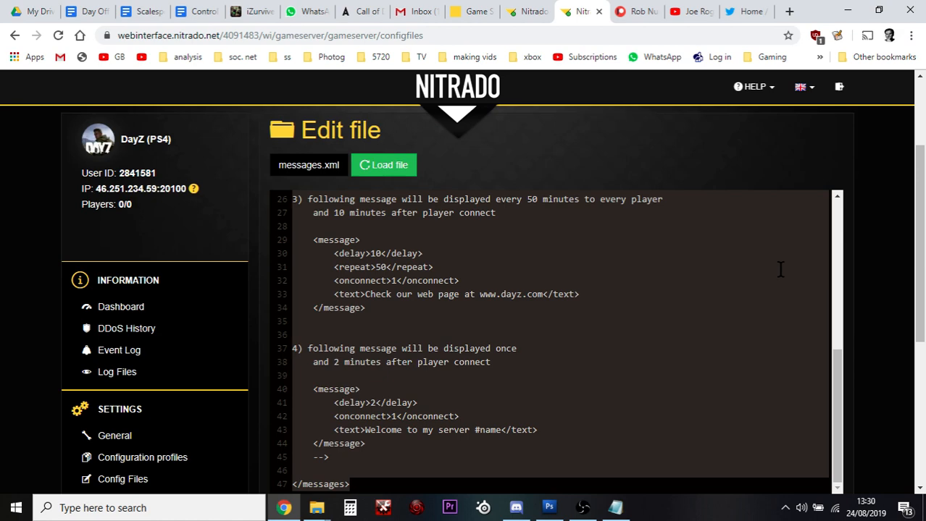
Delete the comment header, numbered explanation lines and closing --> marker, leaving bare message blocks
scroll(up, 3)
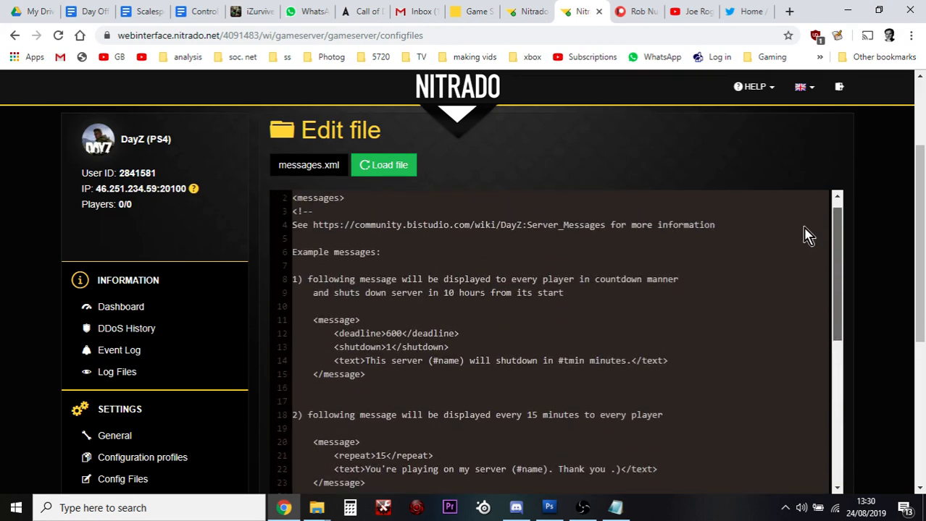
scroll(up, 3)
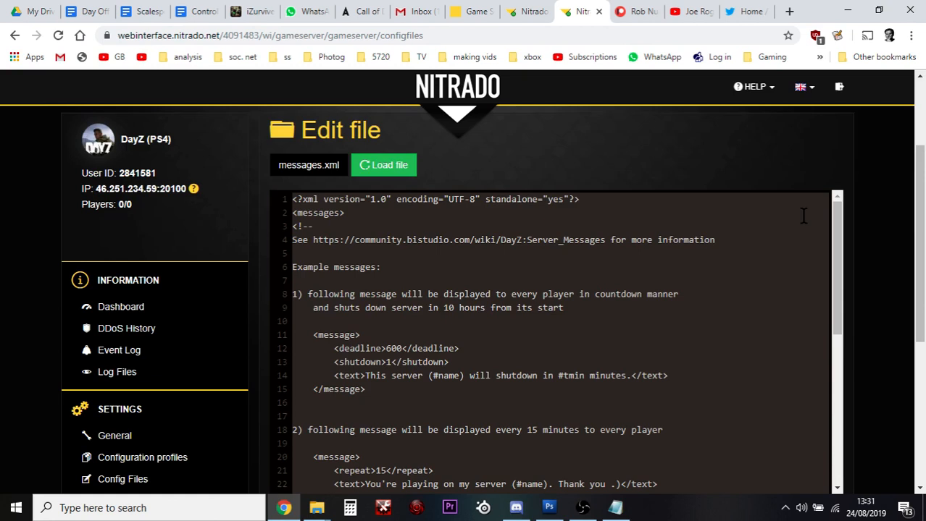
mouse_move(377, 229)
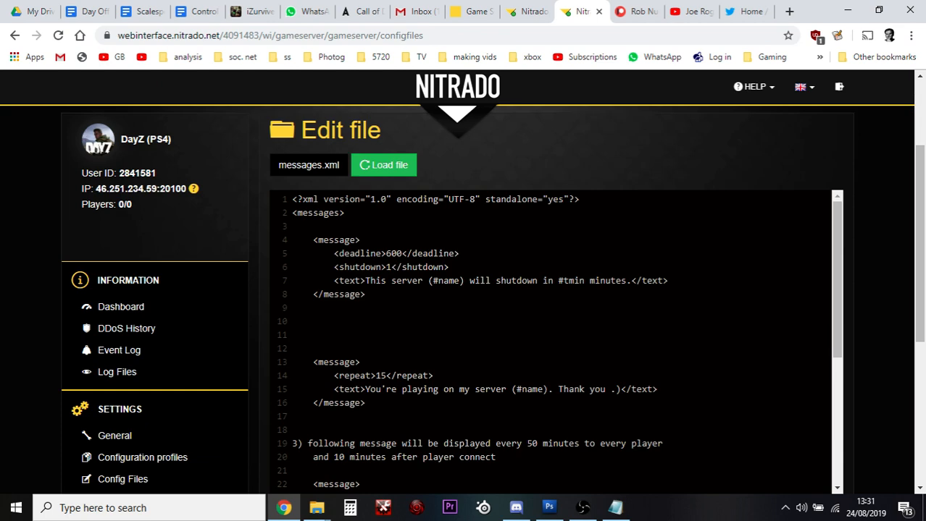
scroll(down, 3)
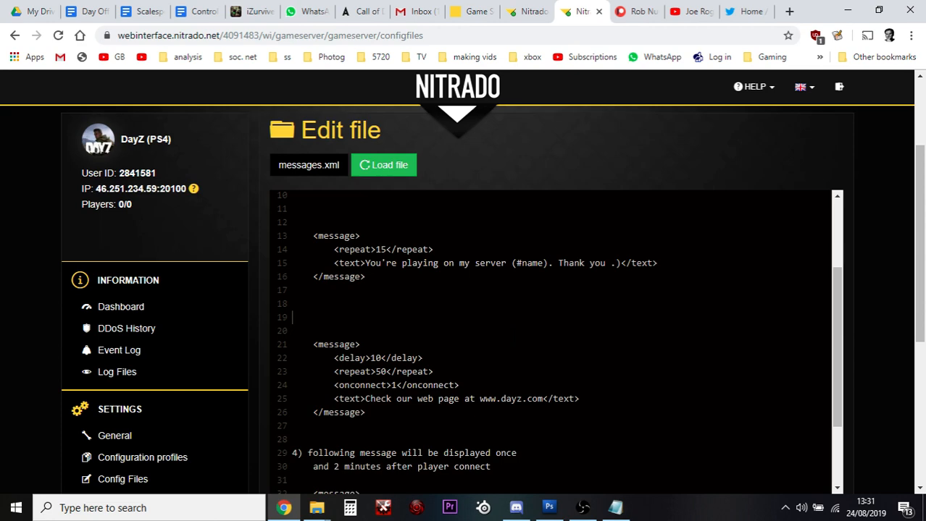
scroll(down, 3)
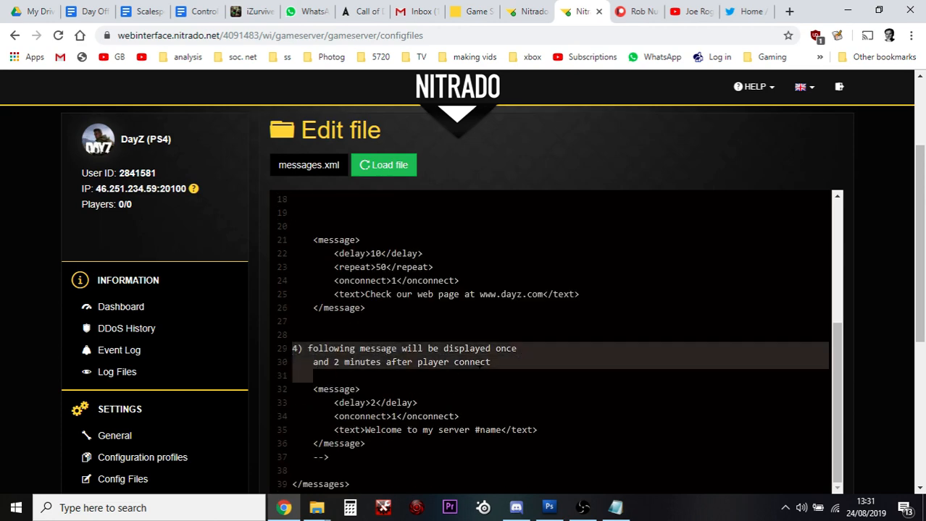
scroll(up, 3)
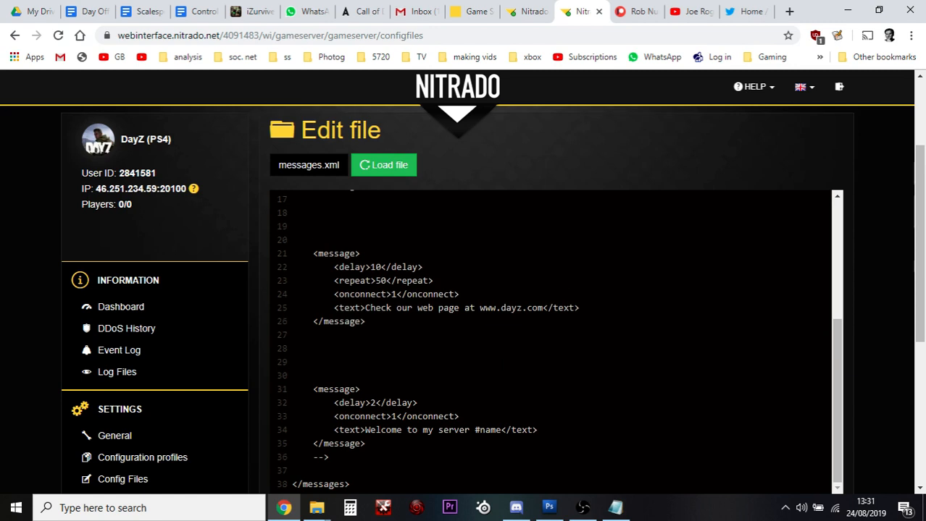
scroll(down, 3)
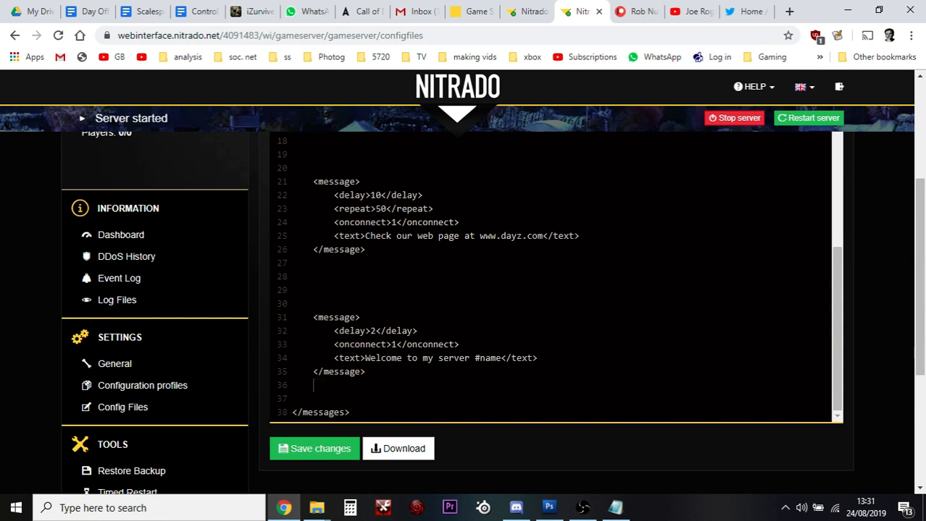
scroll(up, 3)
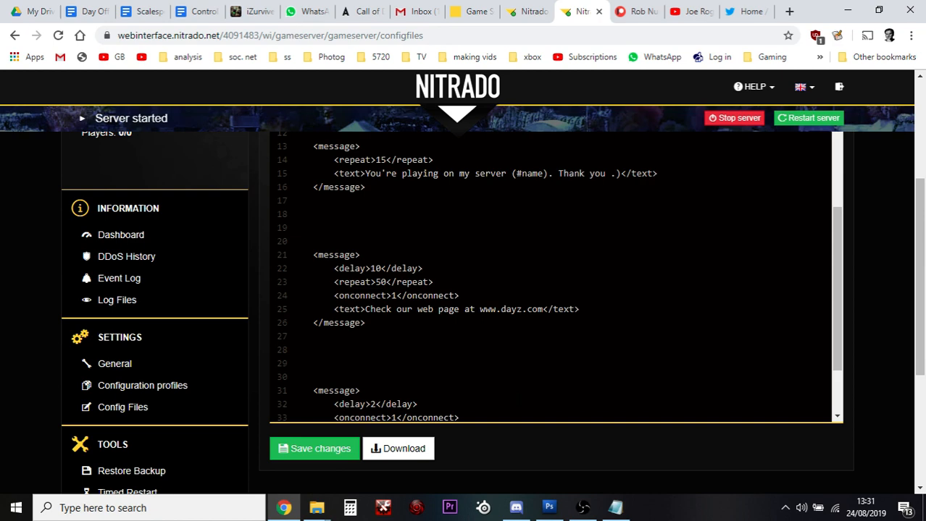
scroll(up, 3)
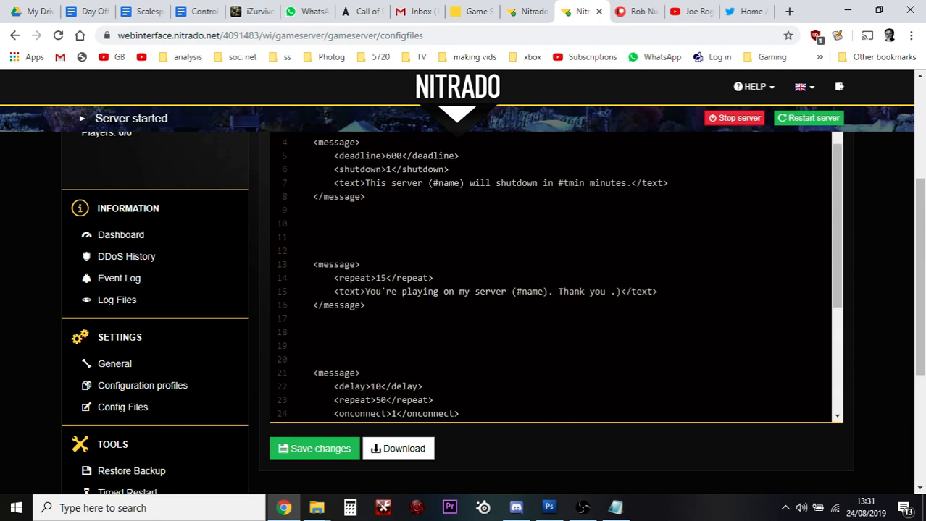
scroll(up, 3)
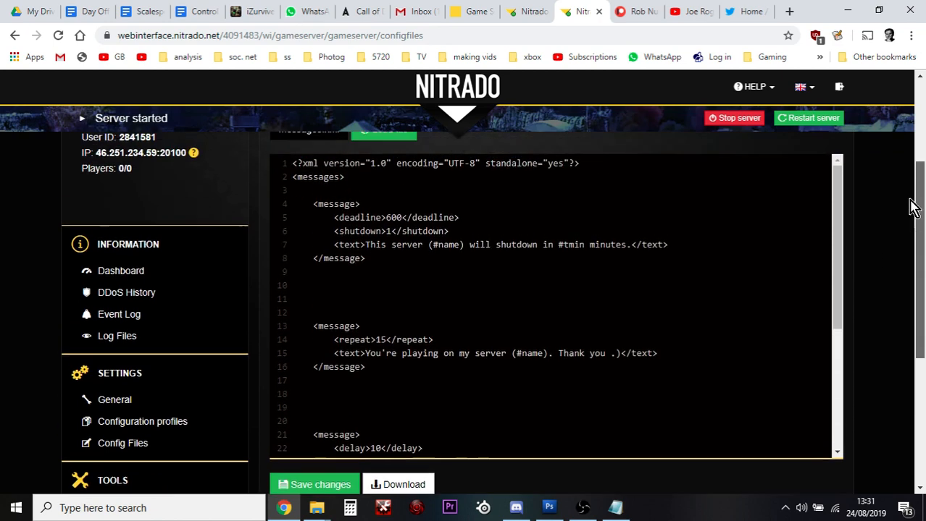
scroll(up, 3)
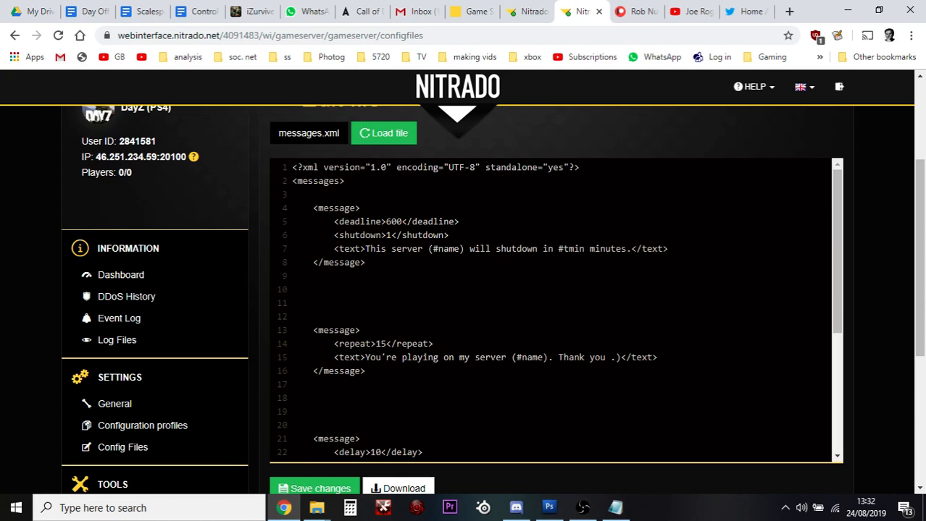
scroll(down, 3)
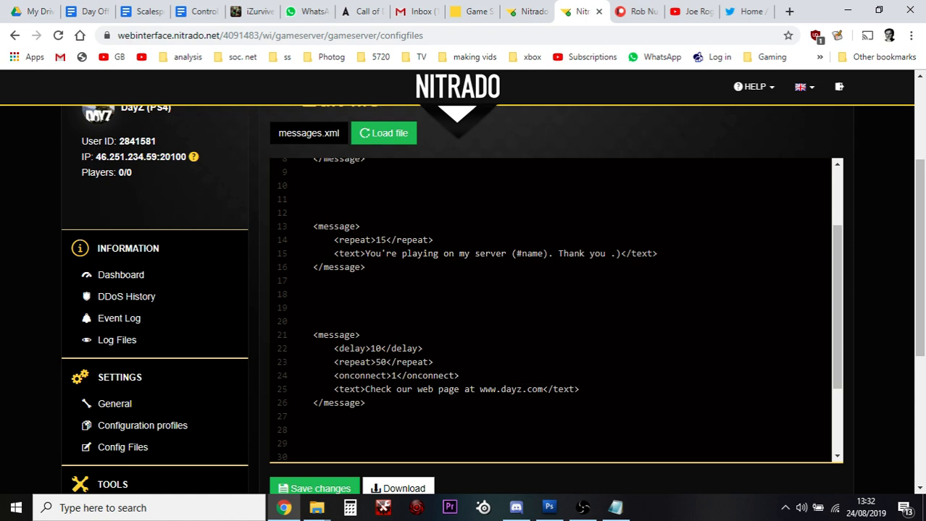
Replace the '(#name)' placeholder in the repeat-15 message with the server name and a period
double_click(531, 253)
text(Scalespeeder Gaming)
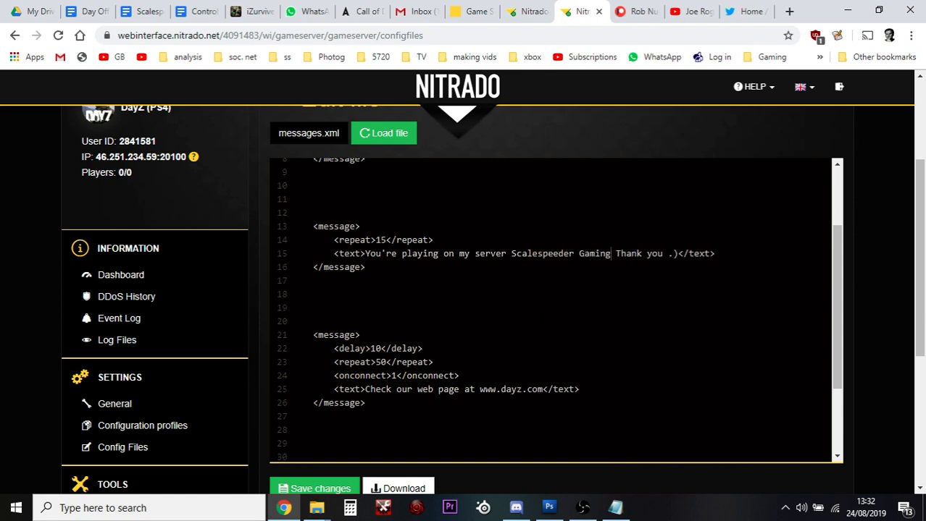
text(.)
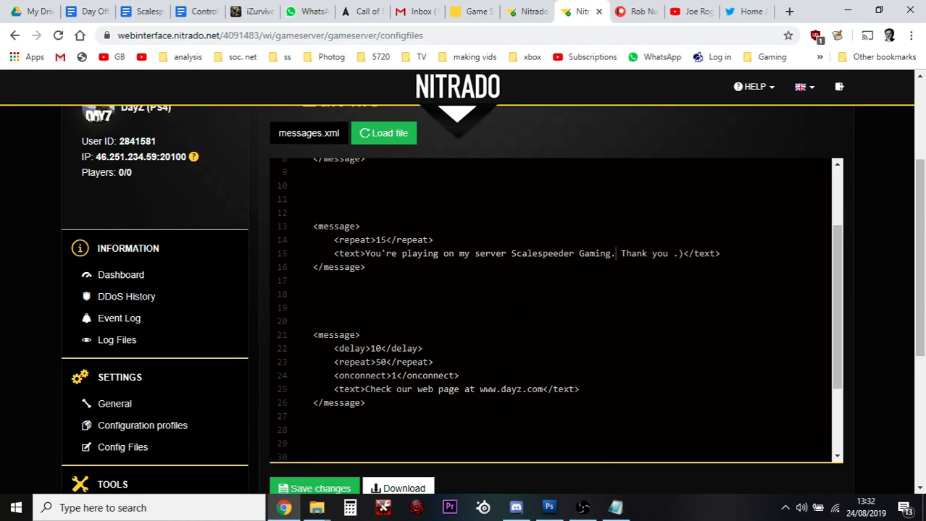
scroll(down, 3)
text(<text>Remember )
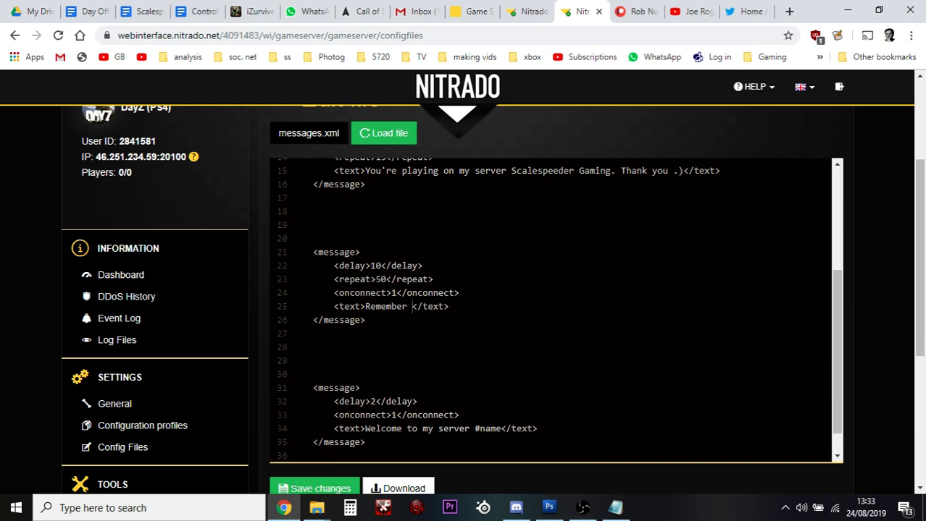
text(our community event is on)
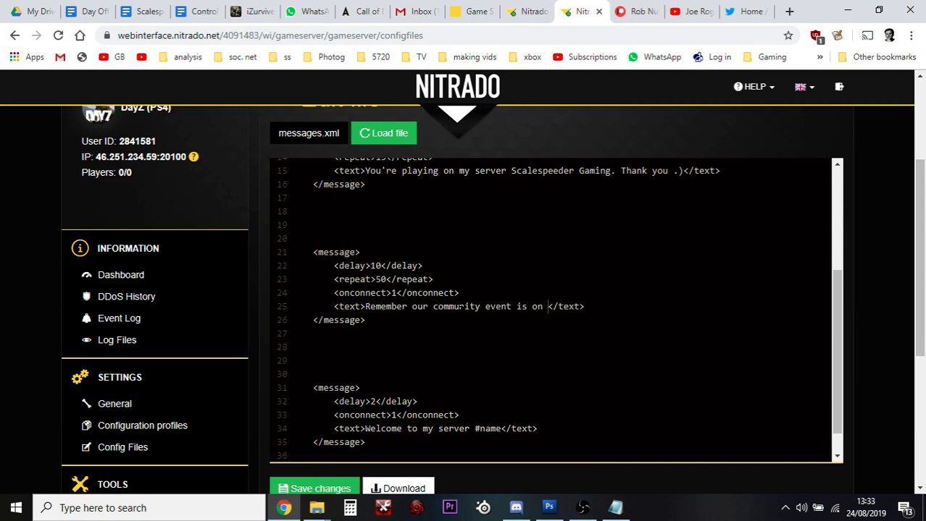
text(Mon night)
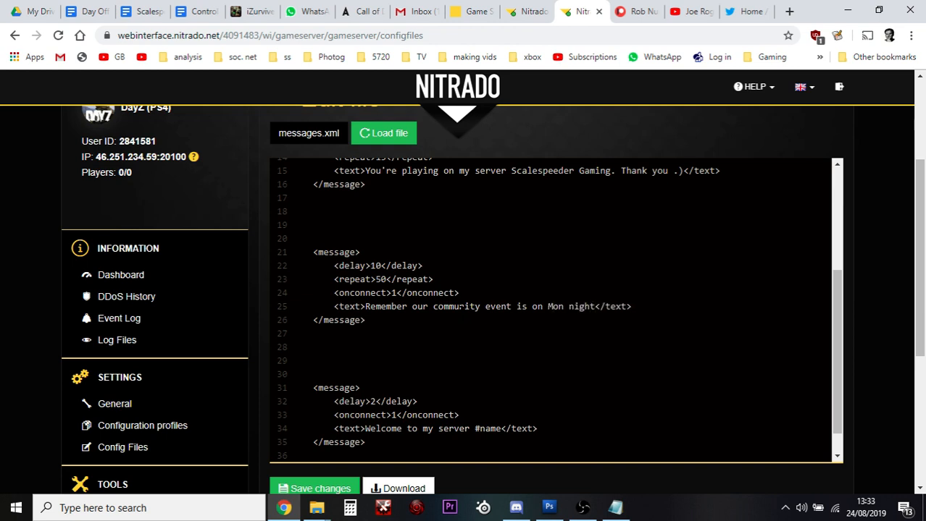
text(2000 uk tim)
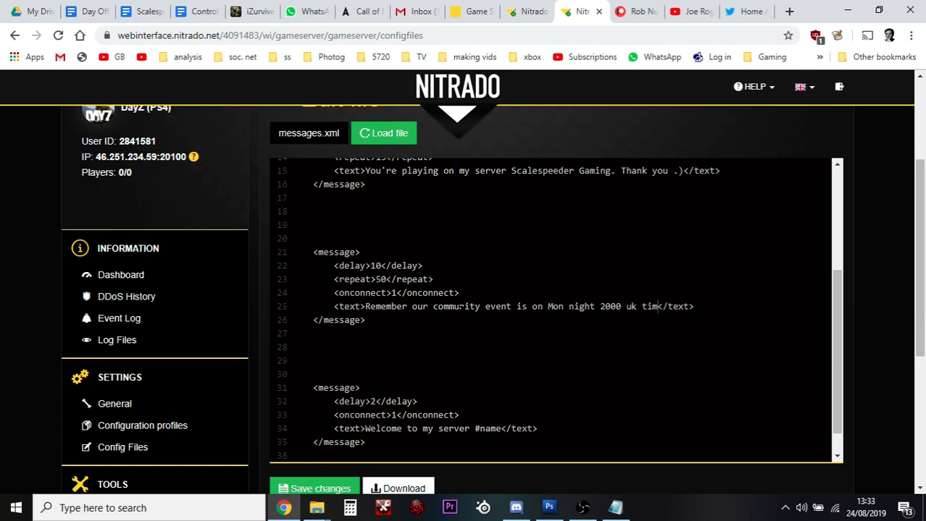
text(.)
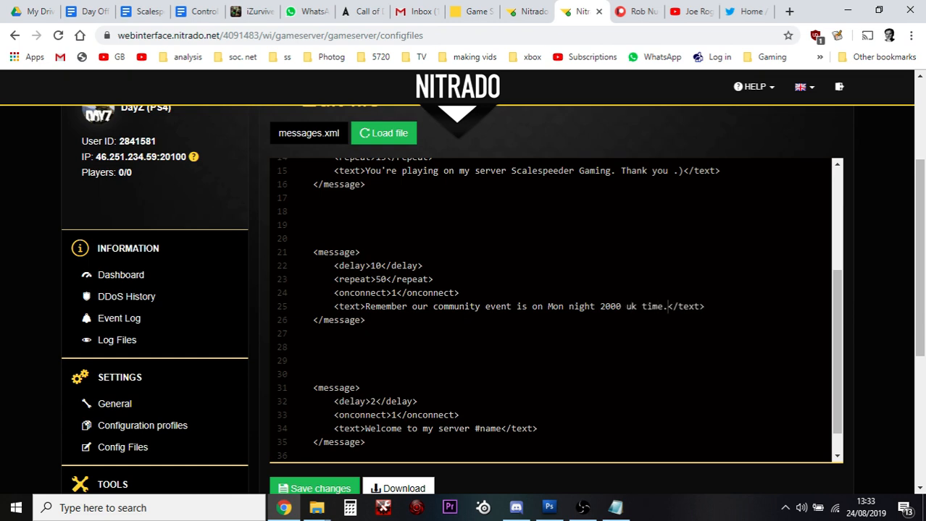
scroll(down, 3)
text(4)
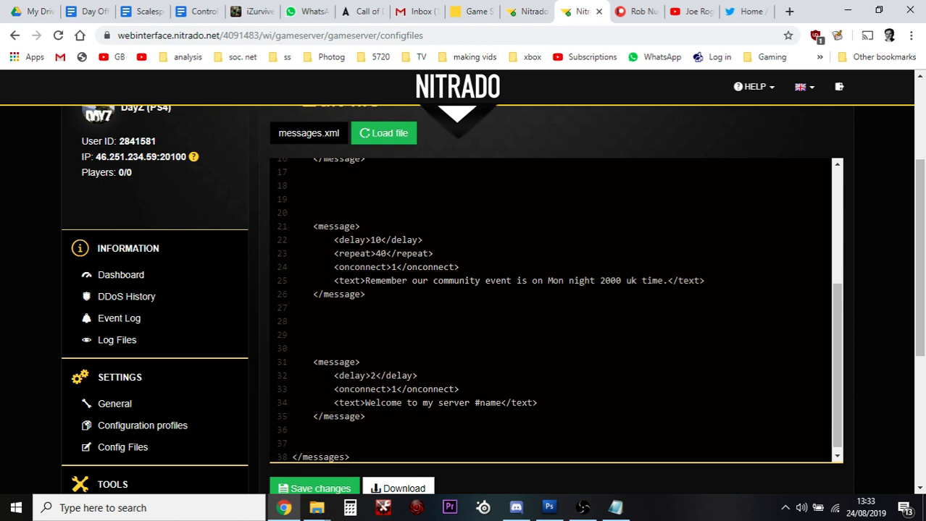
scroll(up, 3)
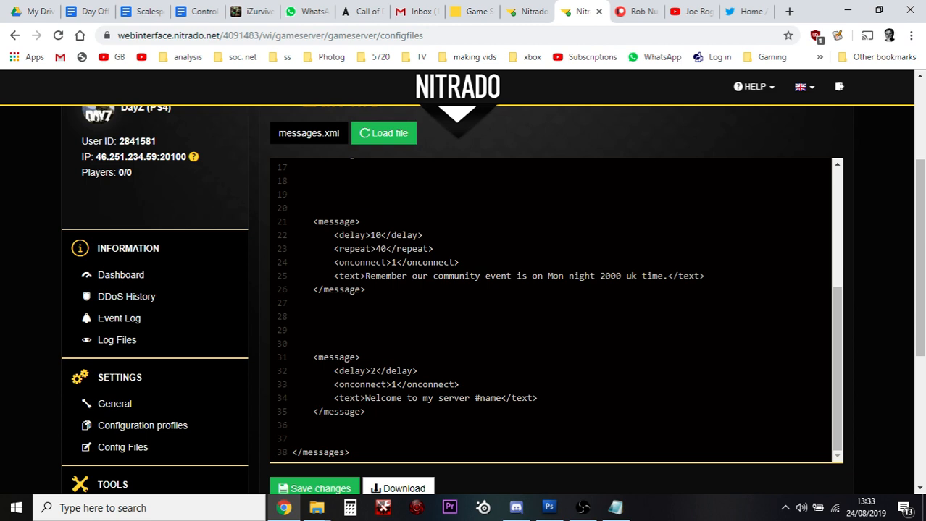
Insert a new message block with delay 1, repeat 16, onconnect 1 reading 'JOIN THE DEATHS HEAD MILTIA.'
click(365, 411)
text(<text>J</text>)
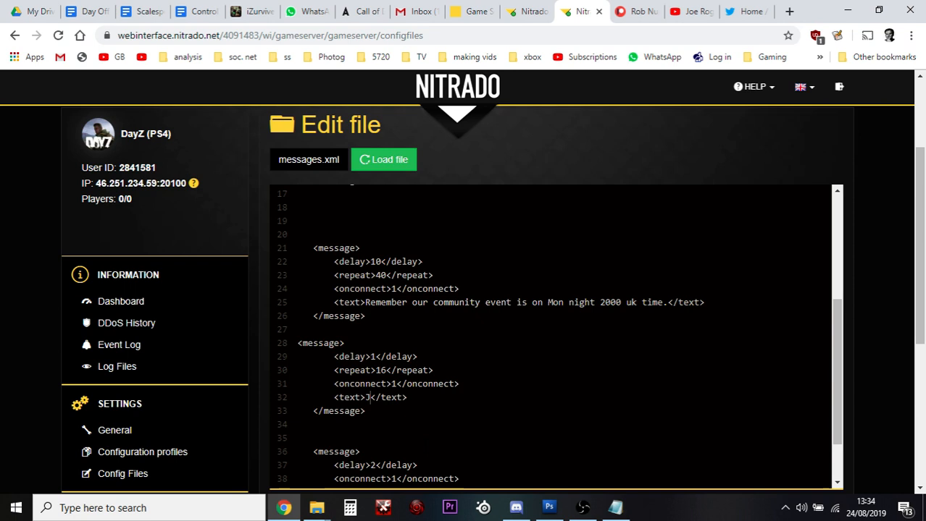
text(OIN THE)
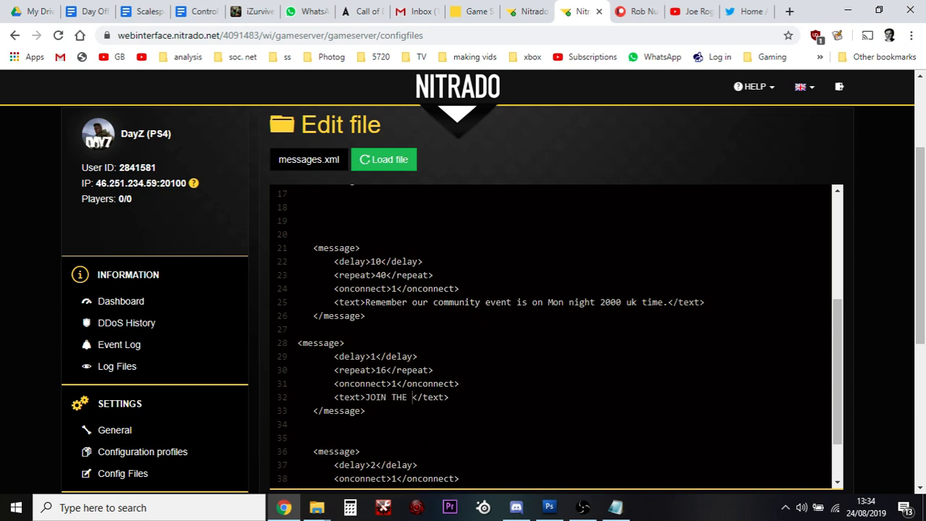
text(DEATHS HE)
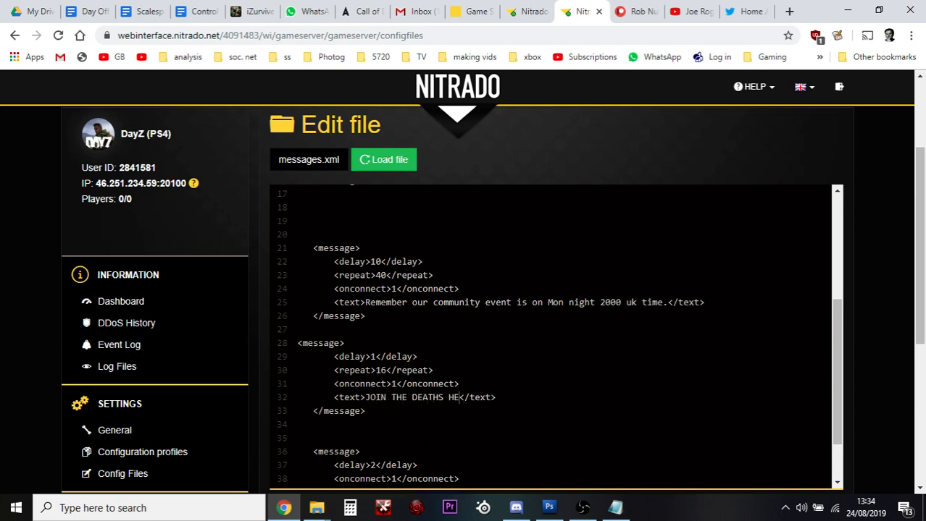
text(AD MILT)
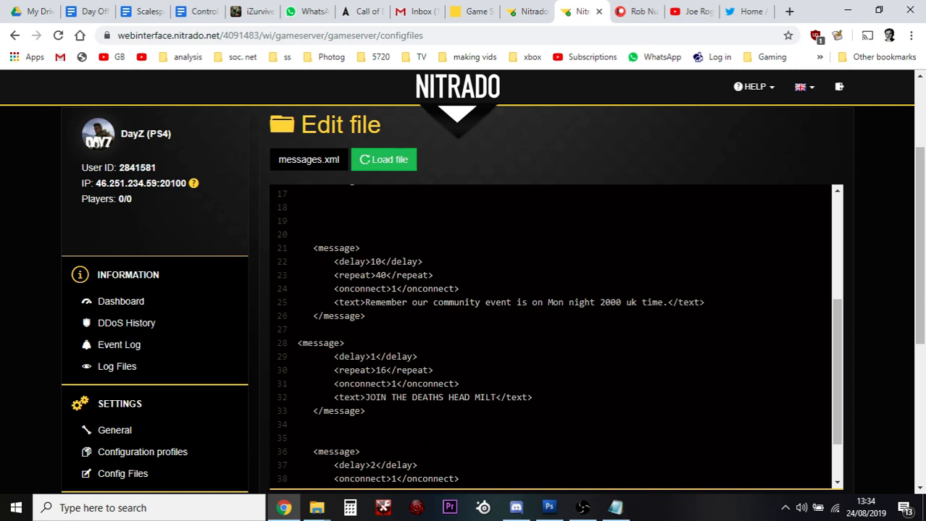
text(IA.)
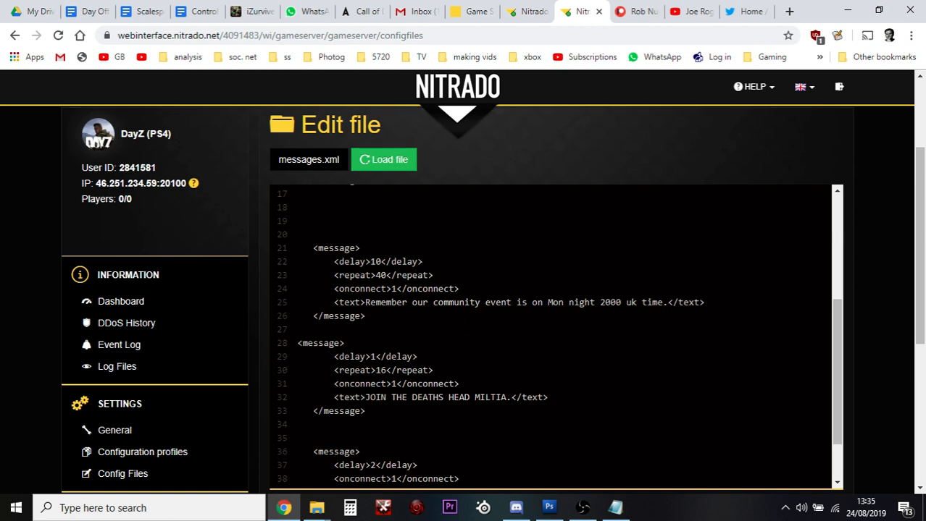
click(614, 507)
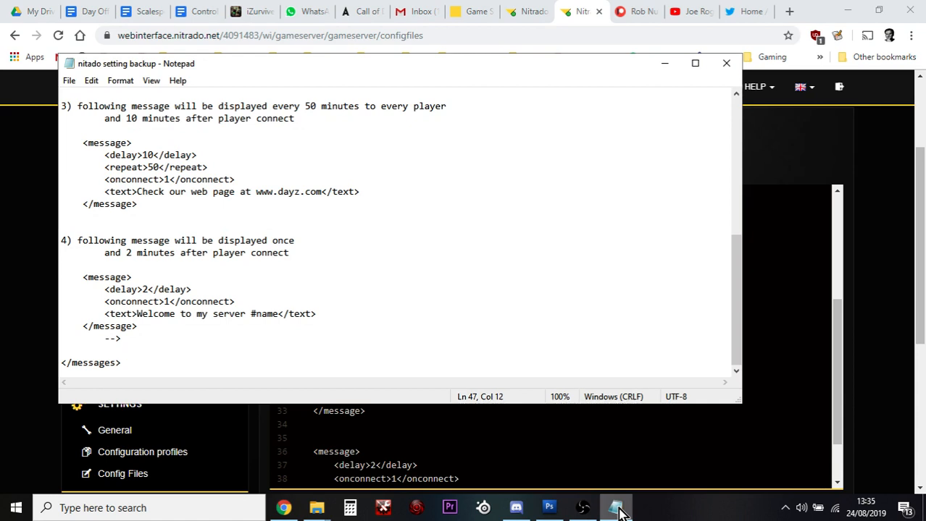
mouse_move(686, 101)
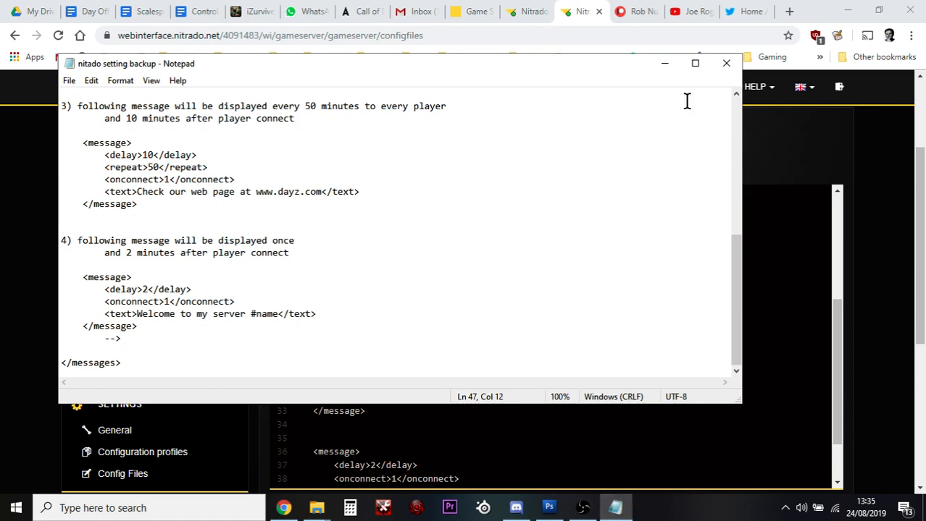
Minimize the Notepad backup so the messages.xml editor is in front again
click(725, 64)
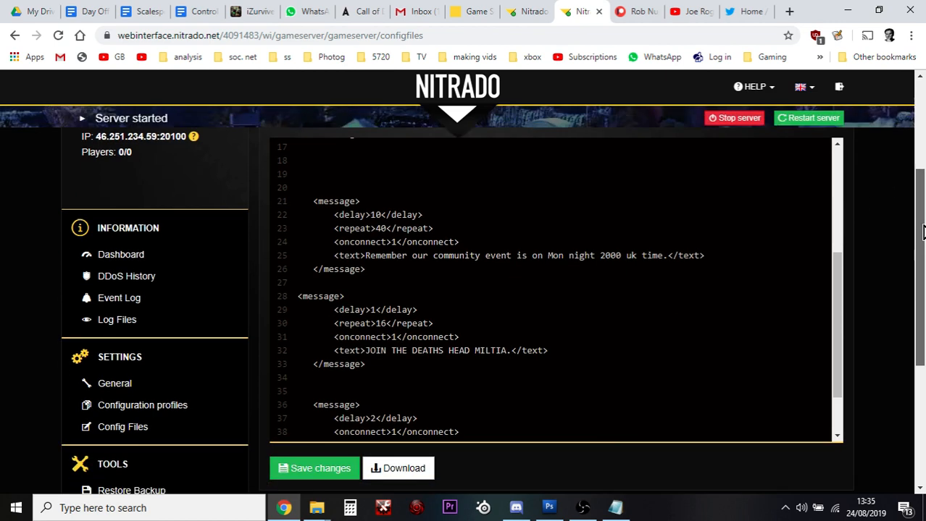
Scroll through messages.xml to review the shutdown and server-name message edits
scroll(down, 3)
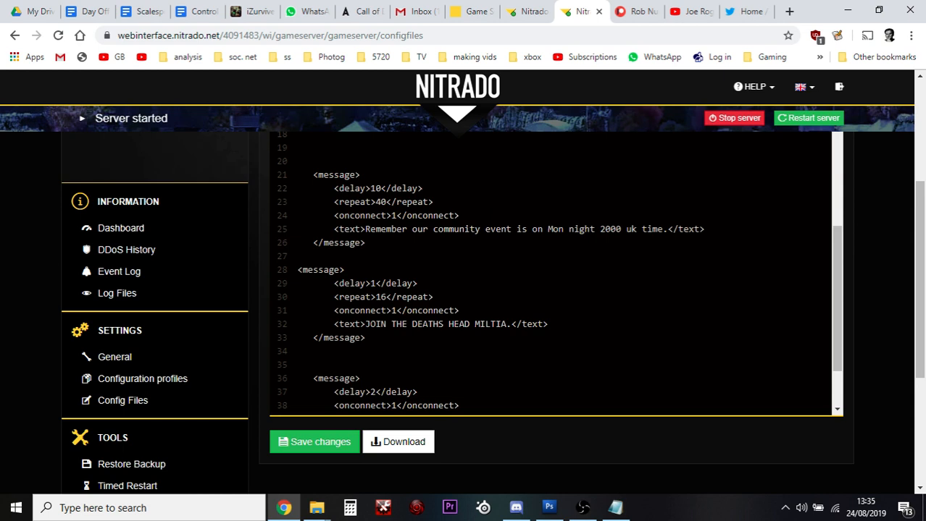
scroll(up, 3)
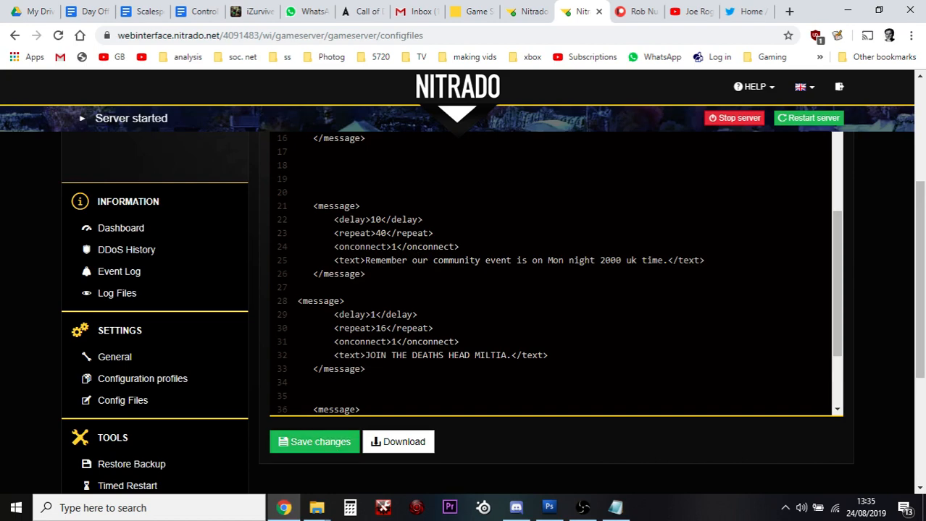
scroll(up, 3)
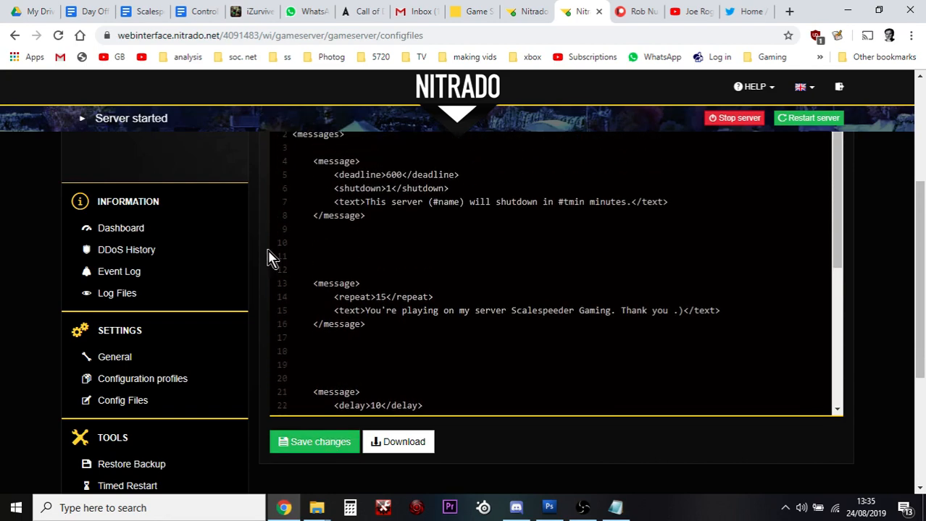
mouse_move(475, 56)
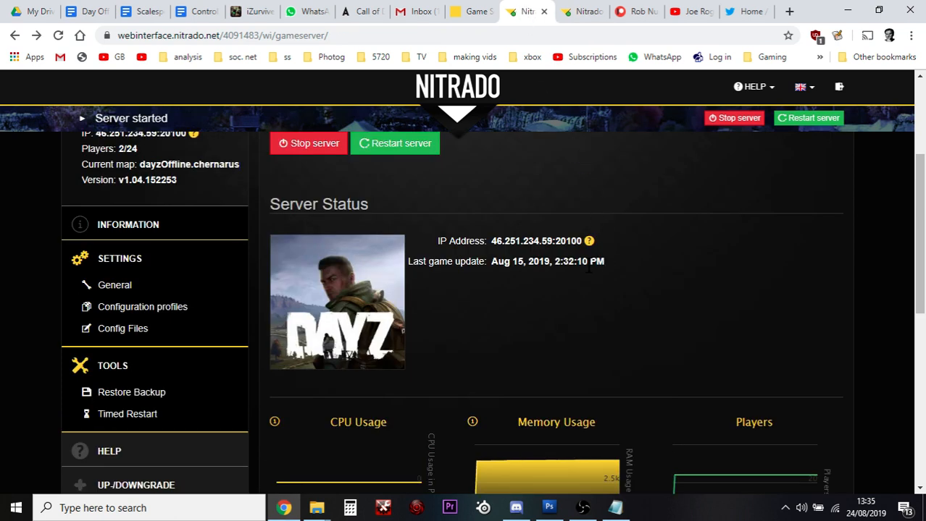
mouse_move(430, 148)
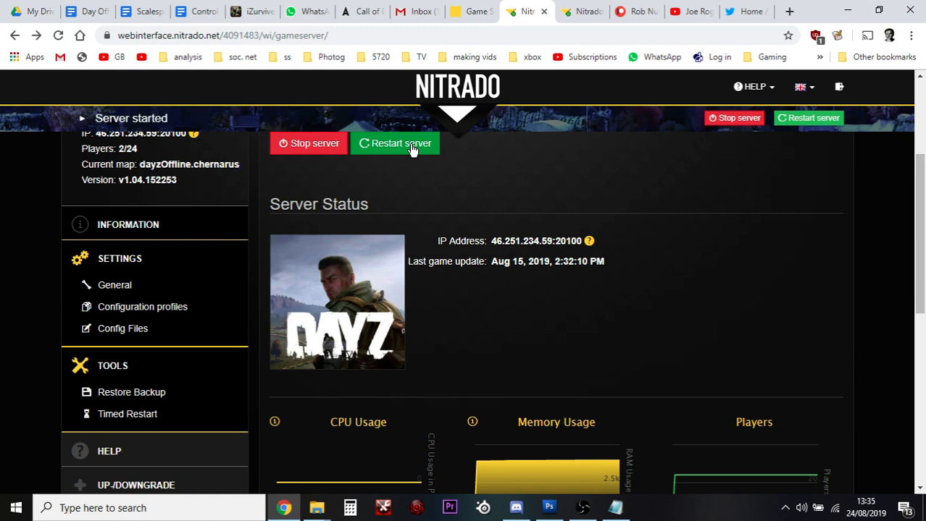
mouse_move(486, 231)
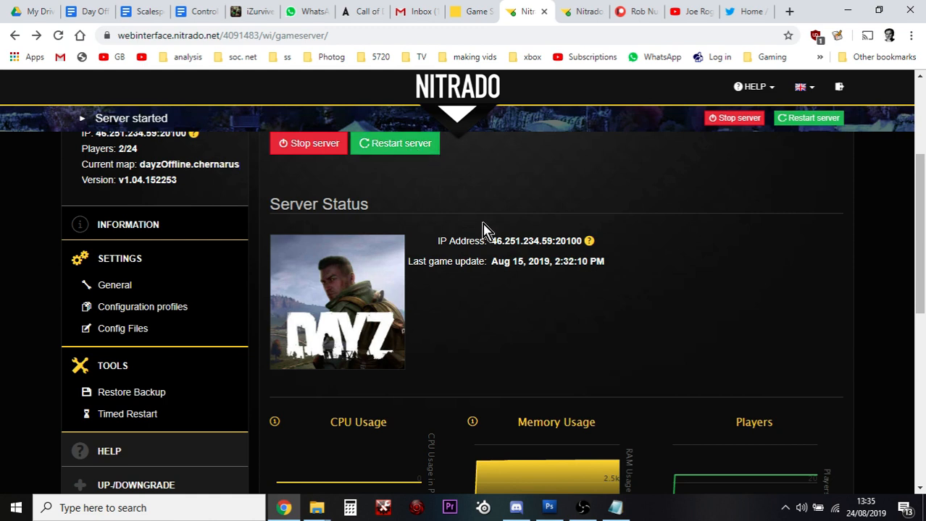
mouse_move(533, 159)
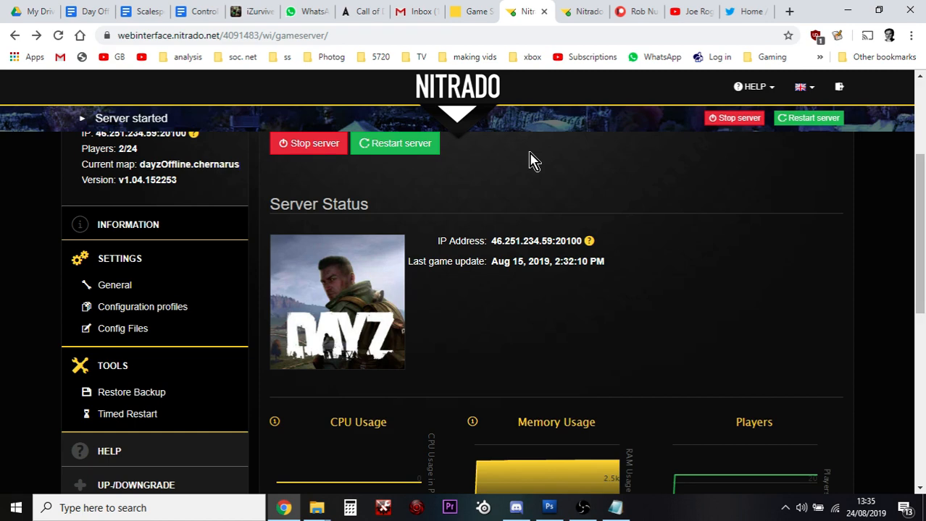
mouse_move(470, 22)
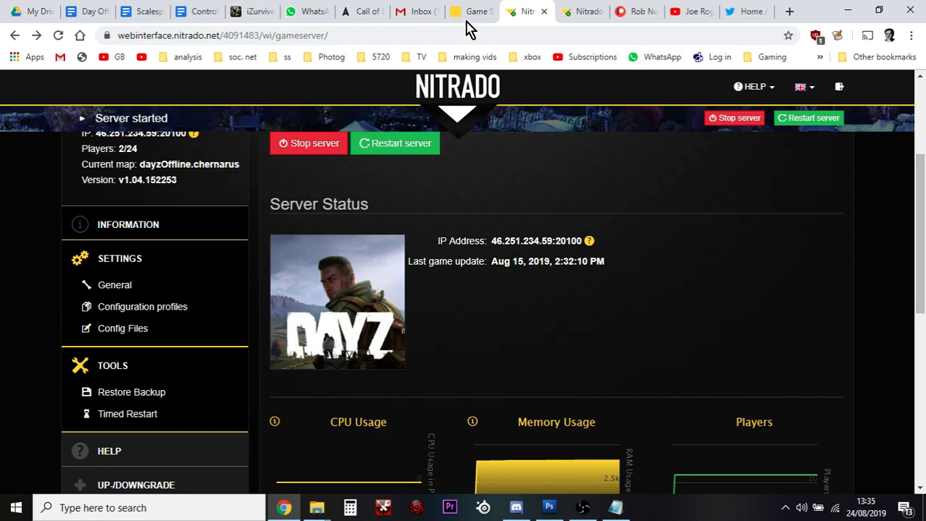
Switch from the server status page to the Gmail tab with the game photo
click(417, 11)
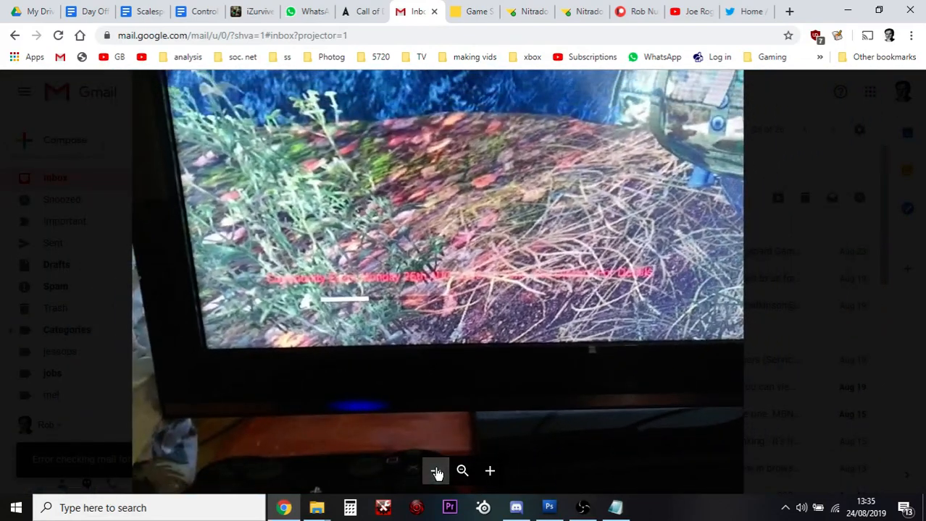
View the in-game screen photo in Gmail, then return to the Nitrado services overview tab
click(434, 472)
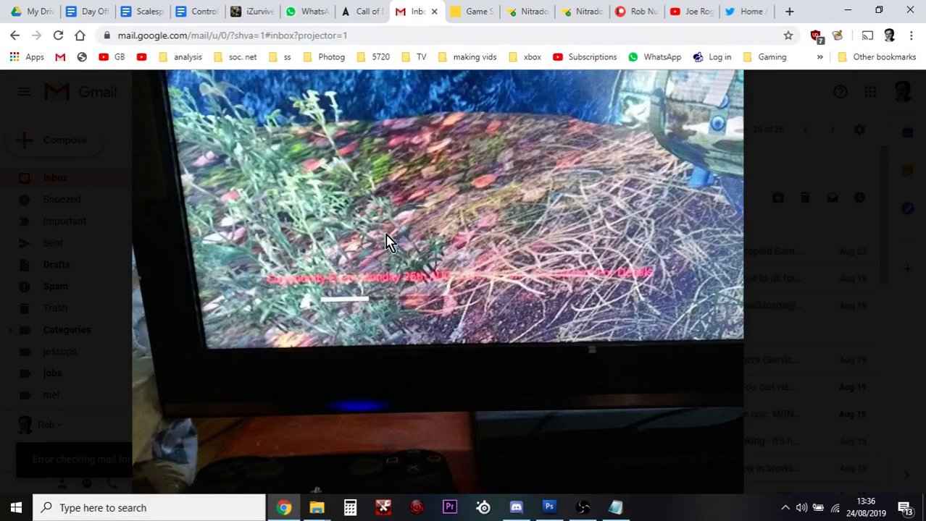
click(472, 12)
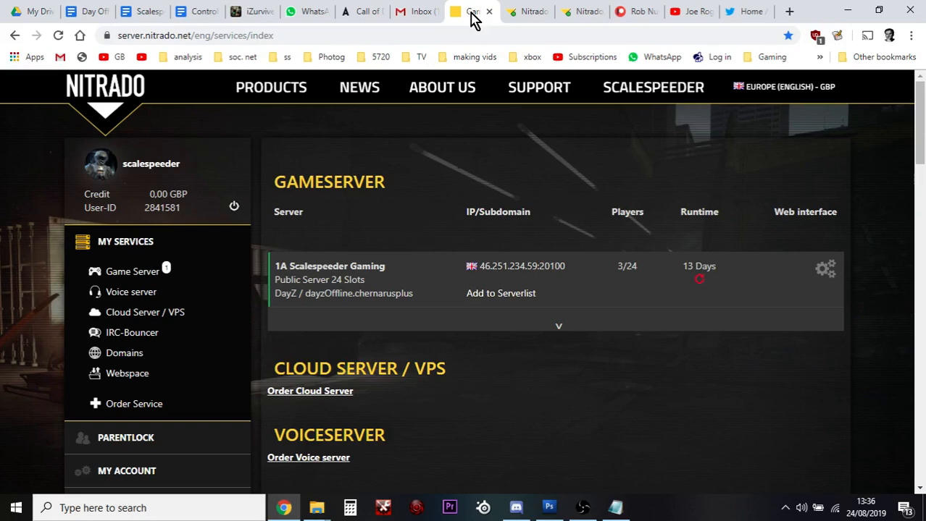
mouse_move(431, 174)
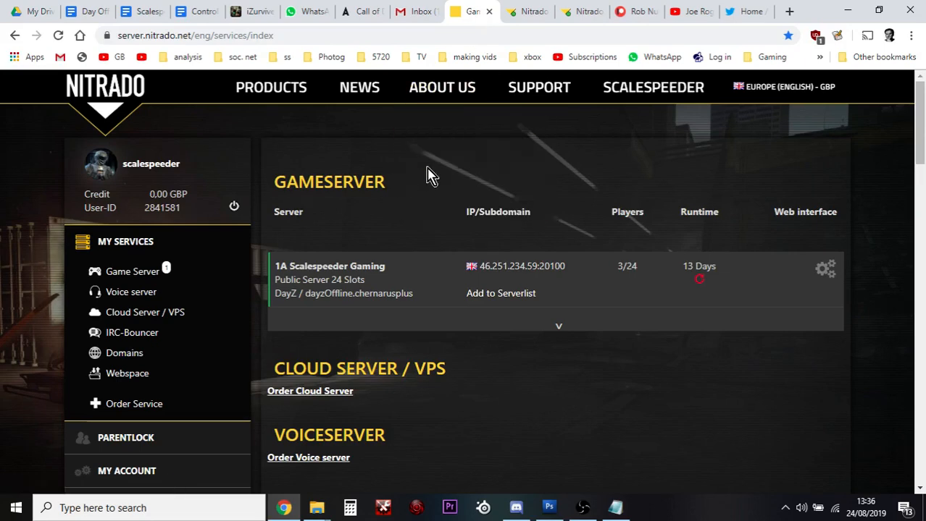
Return to the DayZ game server's status overview page
click(826, 268)
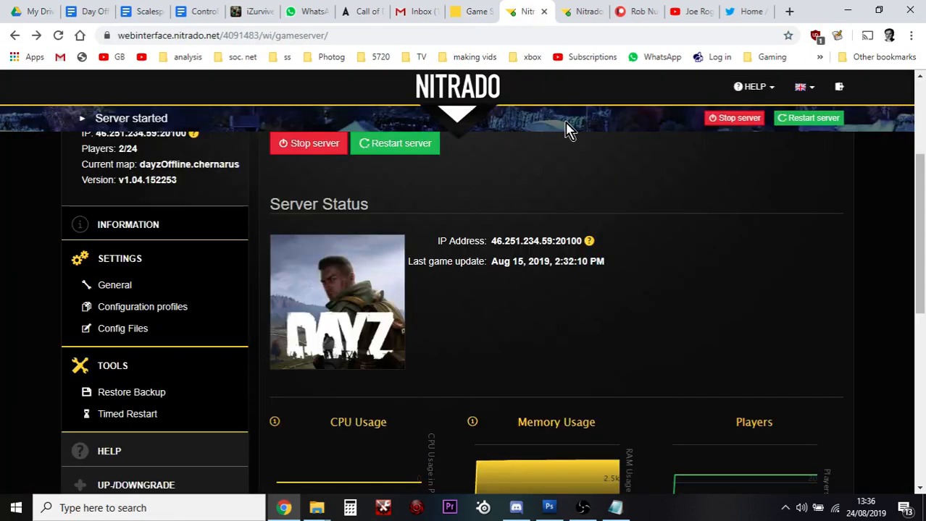
mouse_move(667, 332)
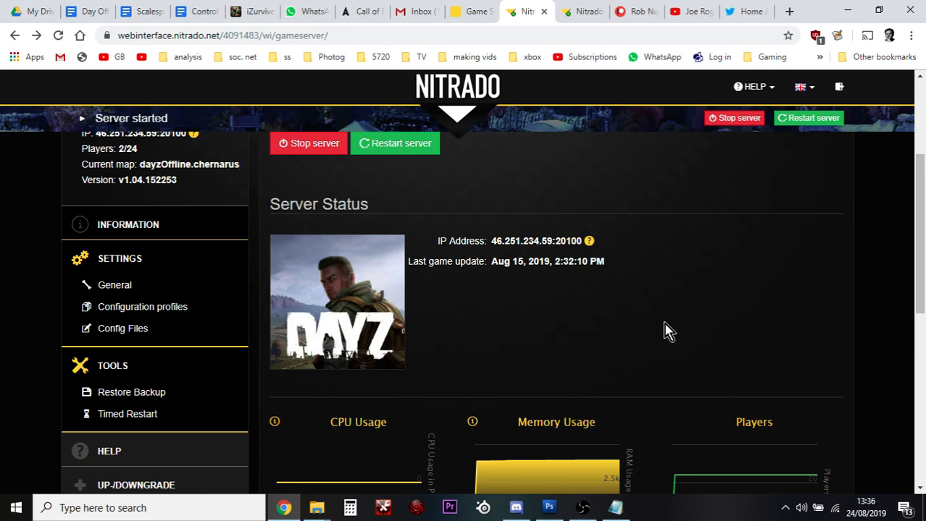